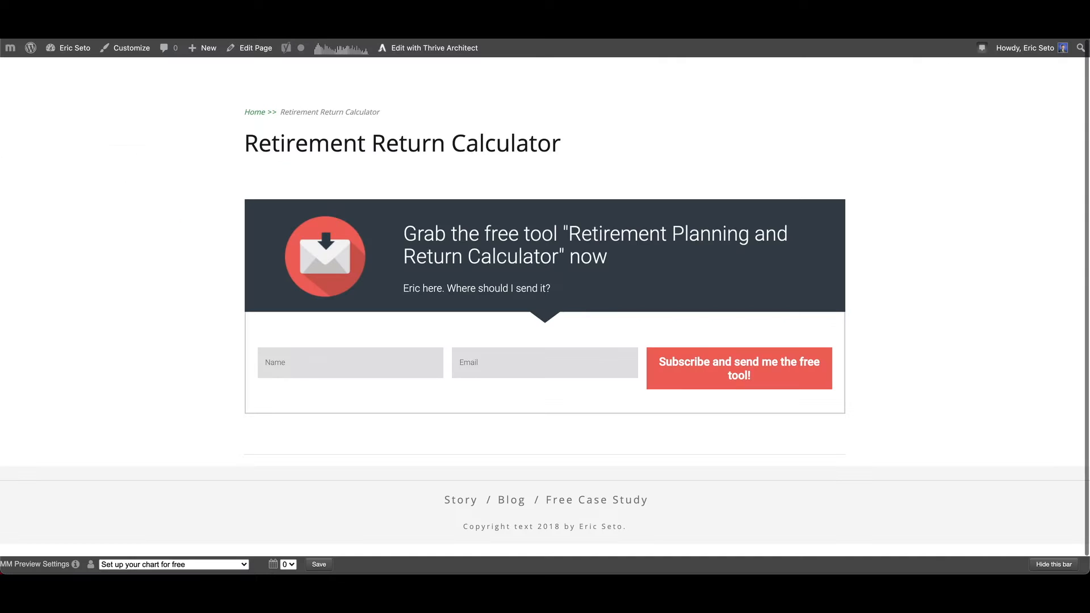
mouse_move(183, 254)
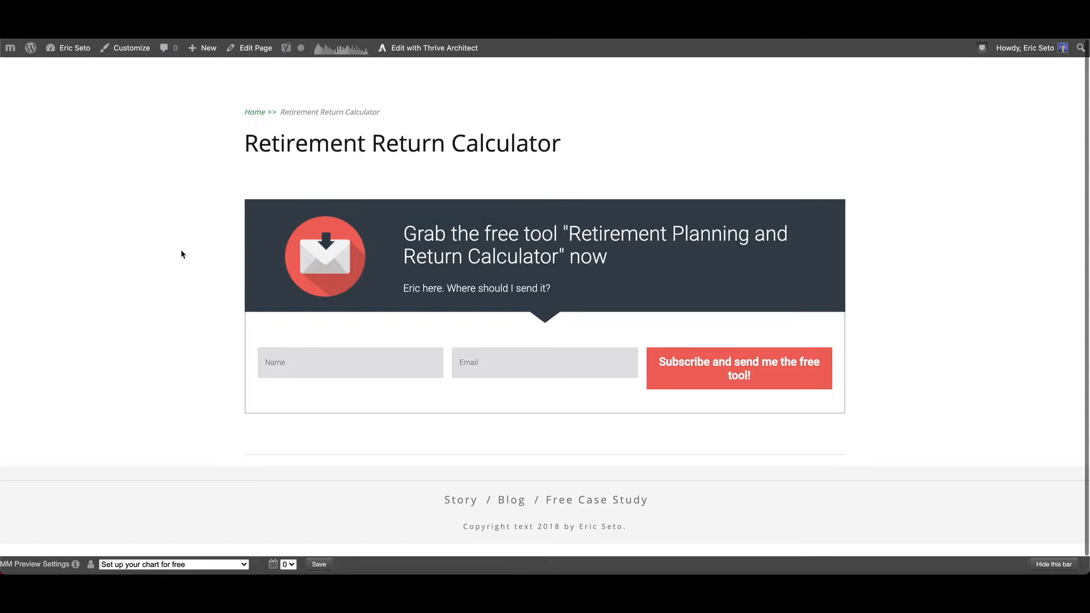
mouse_move(278, 328)
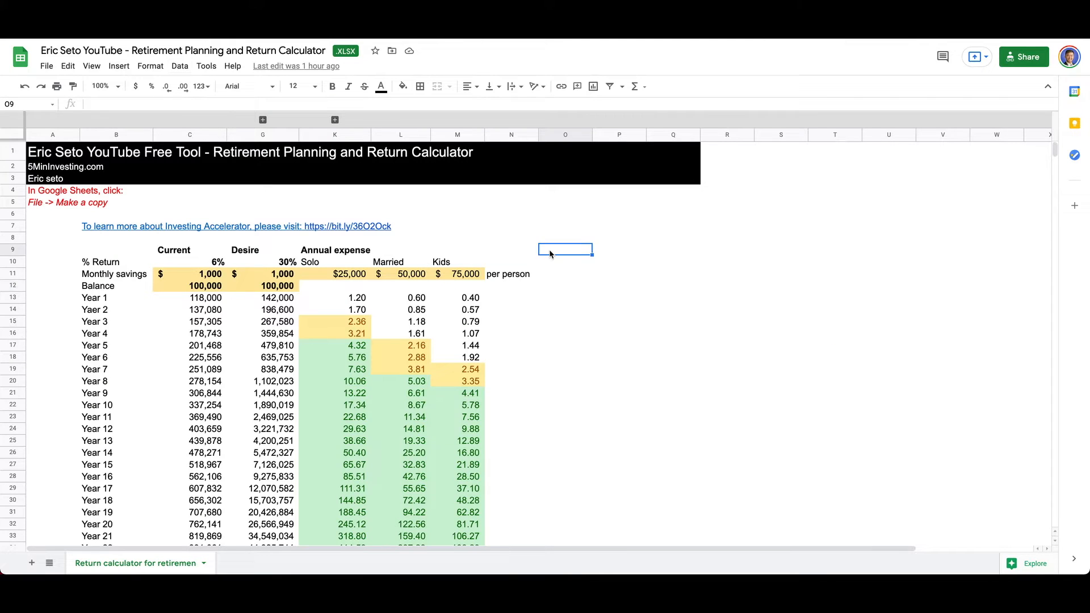
left_click(619, 285)
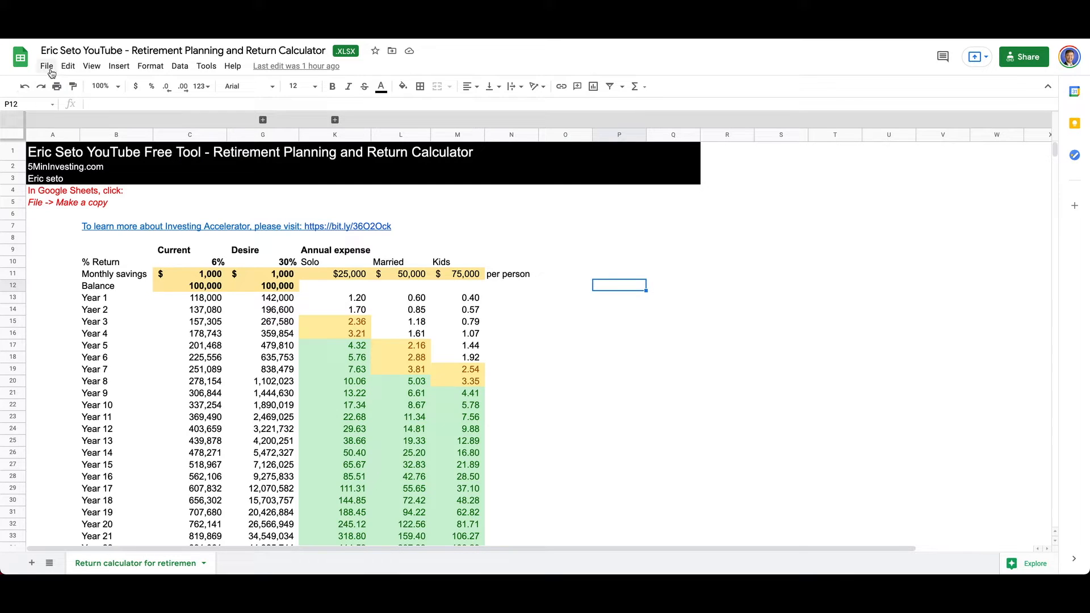
left_click(46, 66)
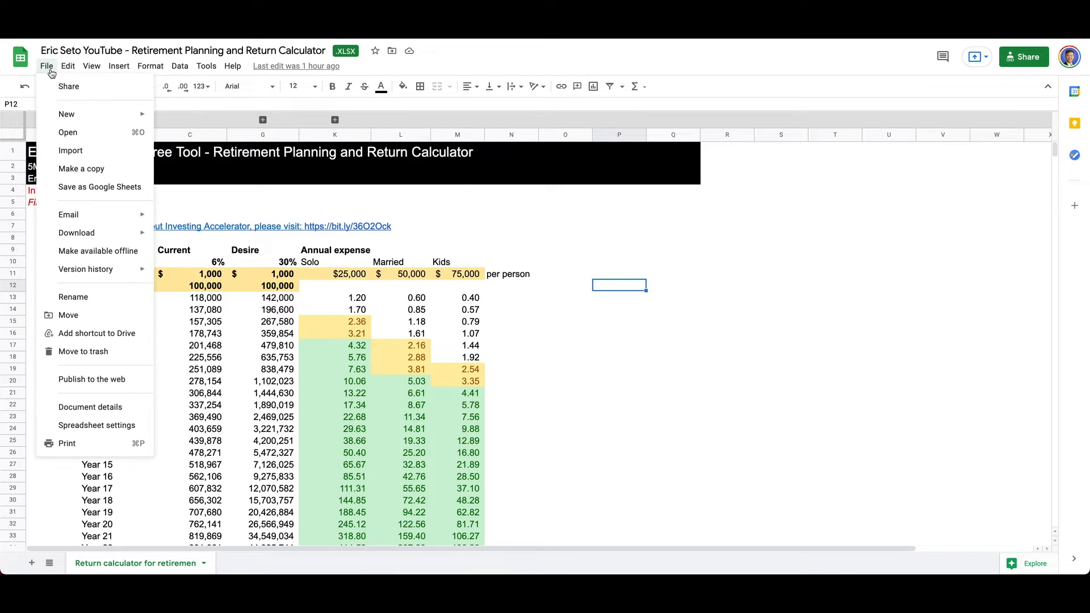
mouse_move(80, 168)
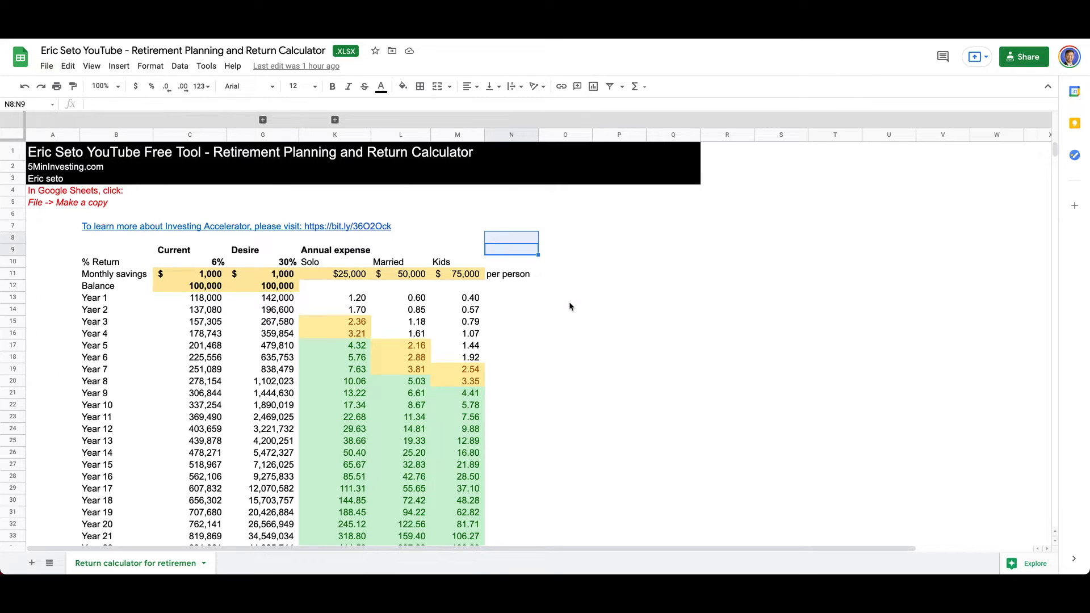
left_click(565, 298)
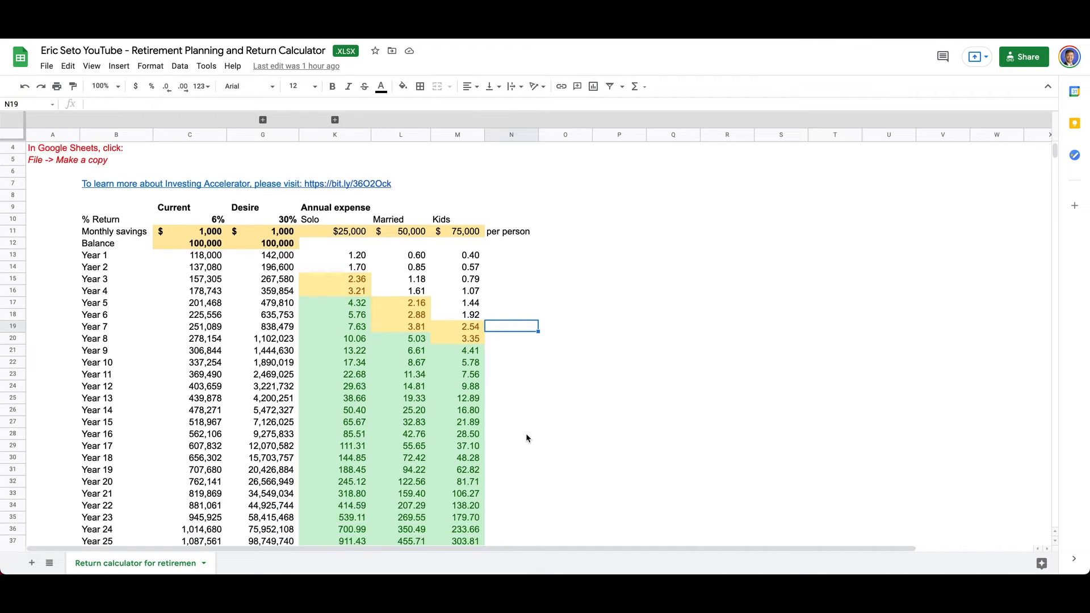
scroll("down", 3)
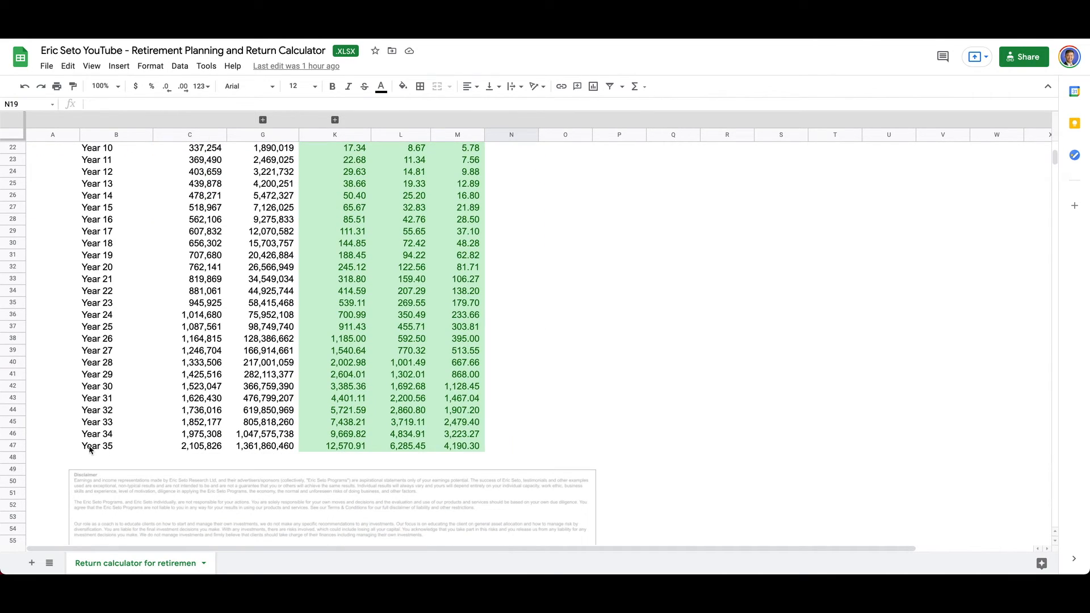
left_click(515, 386)
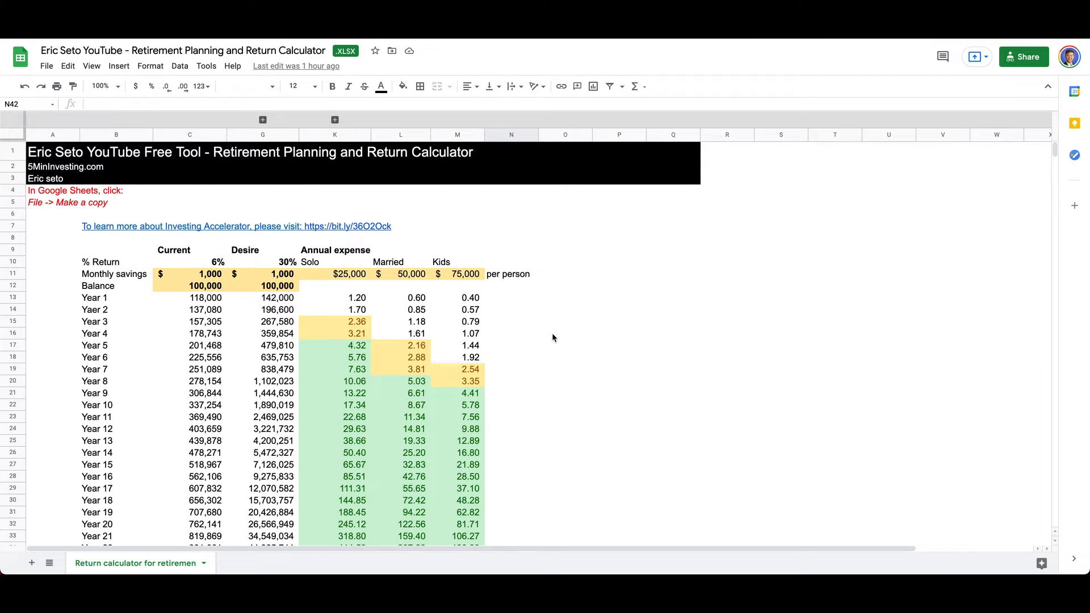
left_click(566, 320)
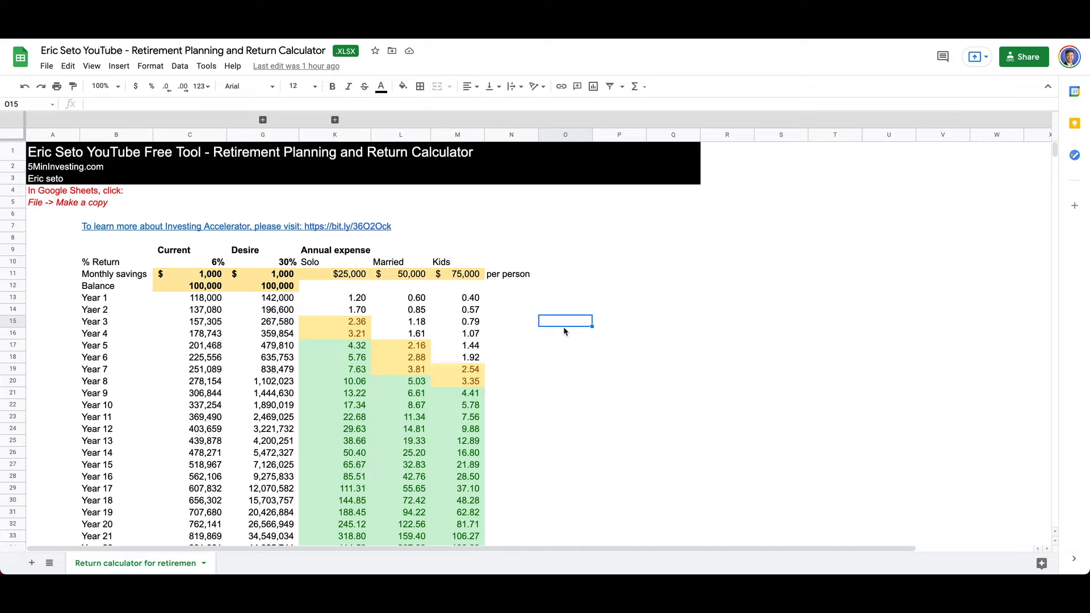
left_click(191, 274)
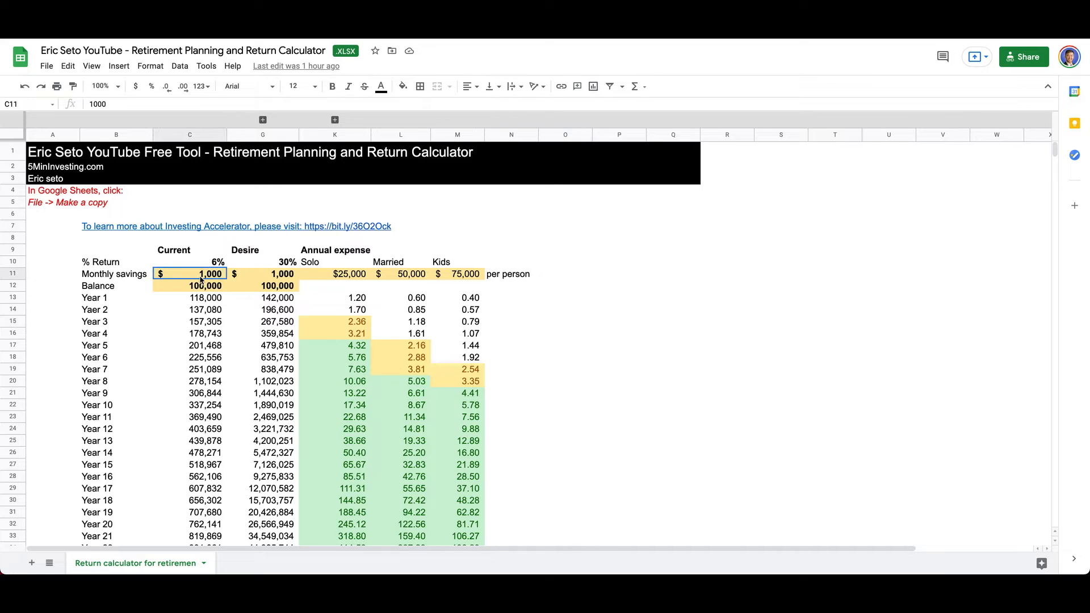
left_click(619, 372)
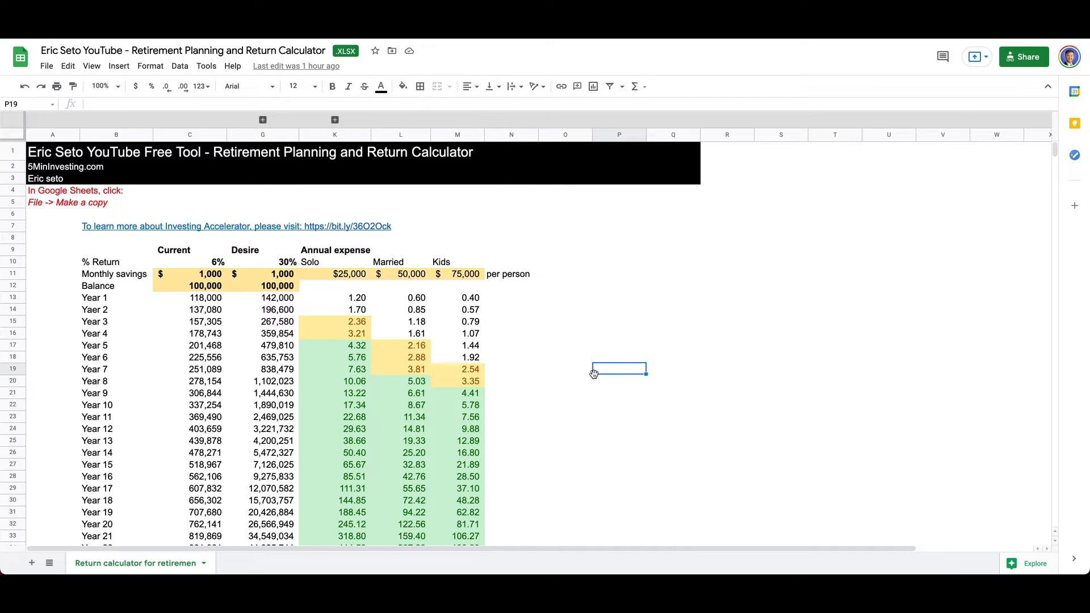
left_click(190, 250)
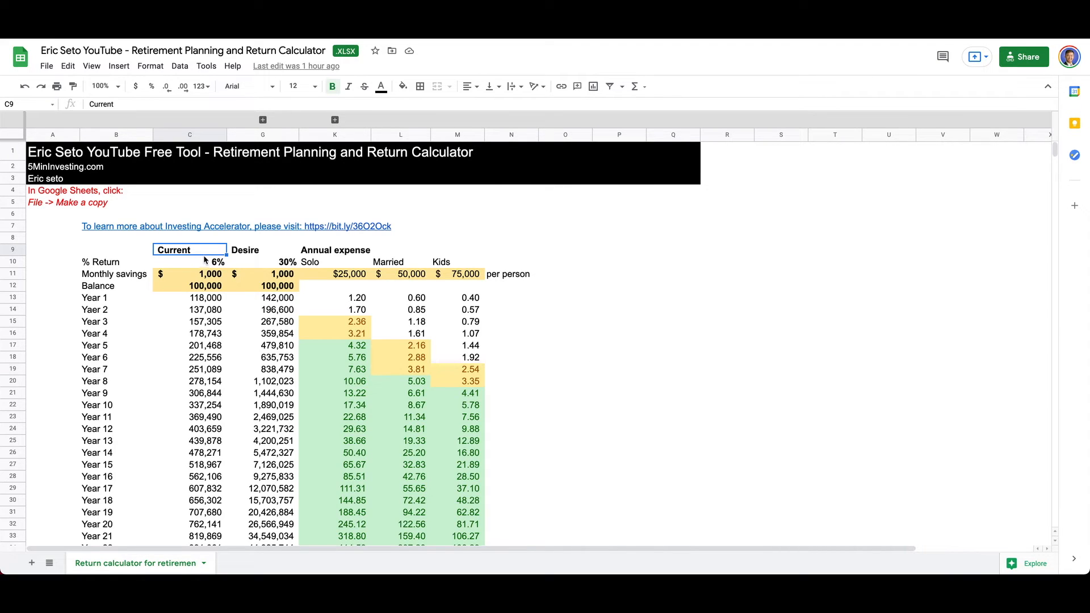
left_click(188, 262)
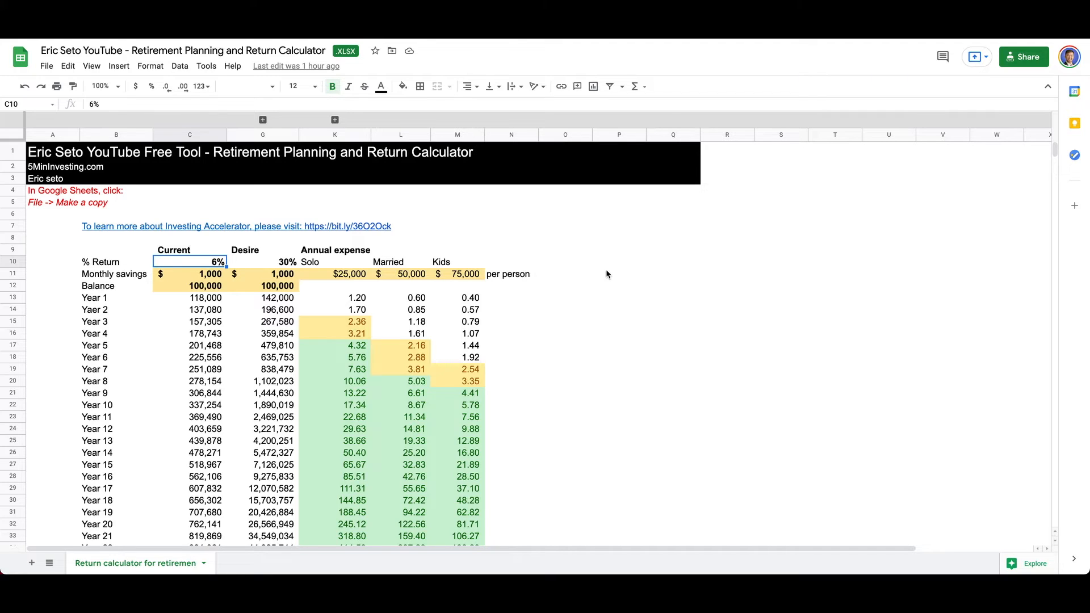
- Set the current % Return to 3%, briefly trying 0%, so Year 1 recalculates to 115,000
type("3%")
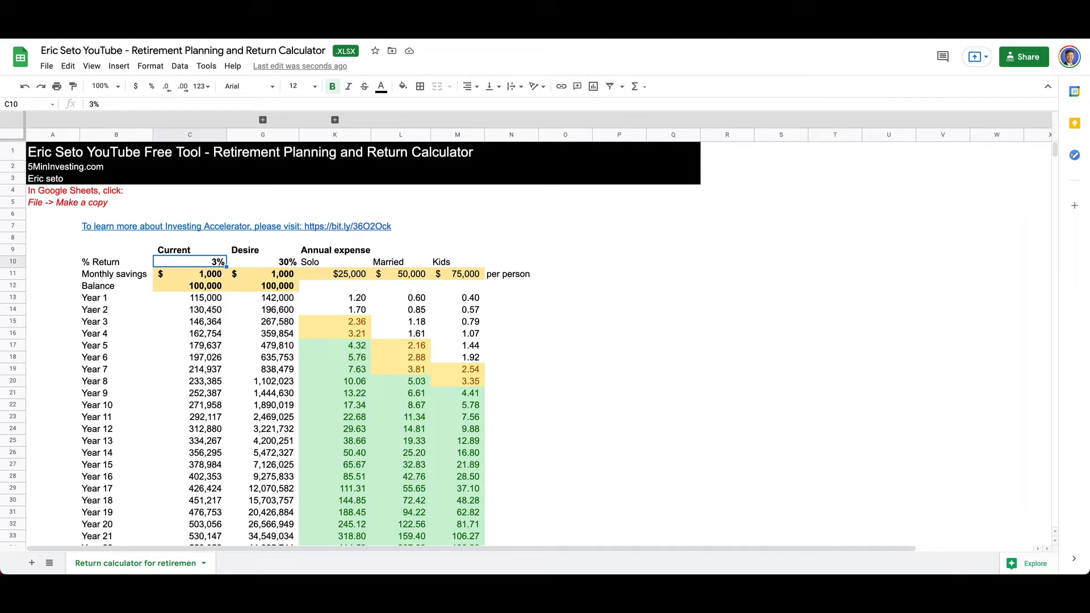
type("0%")
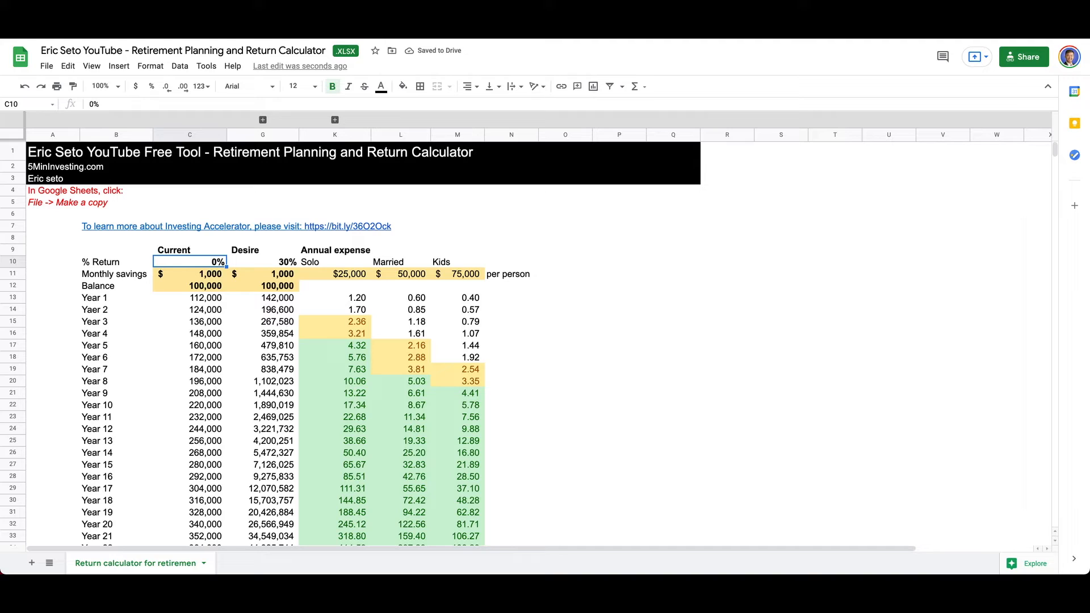
type("3%")
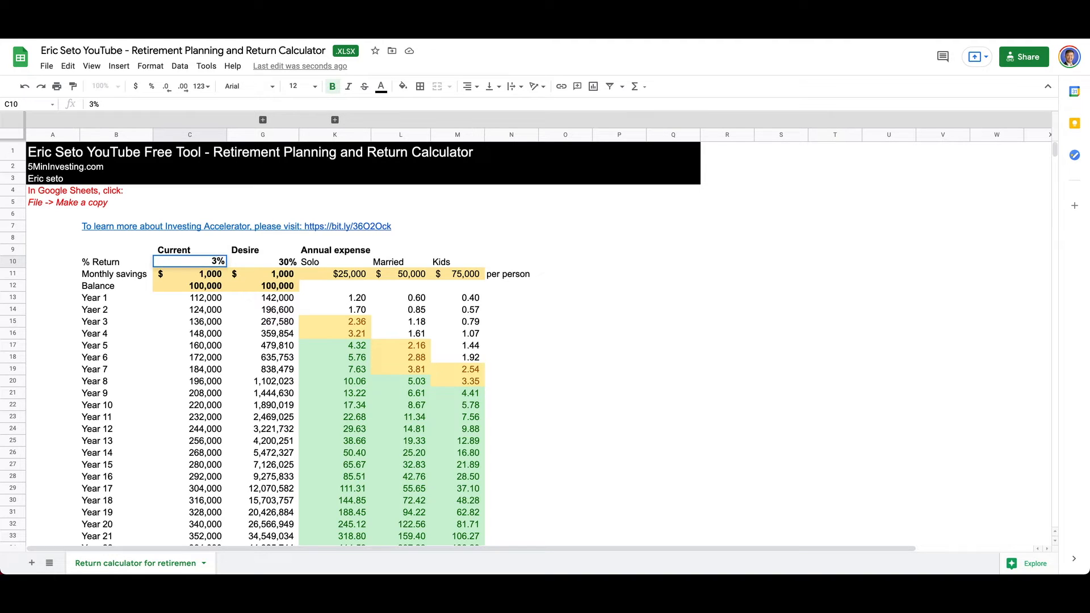
left_click(190, 274)
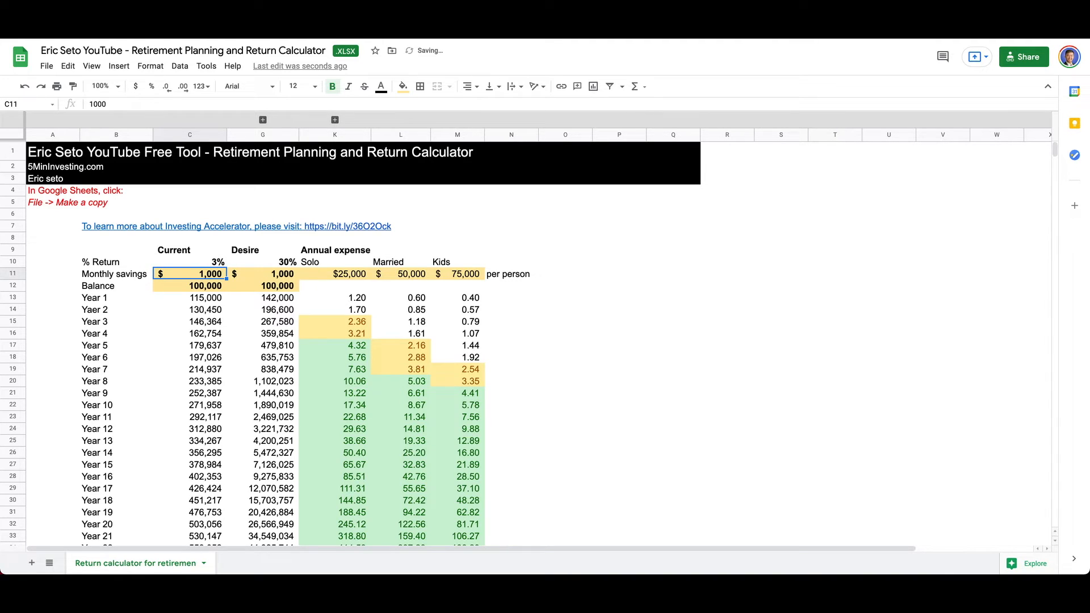
left_click(189, 262)
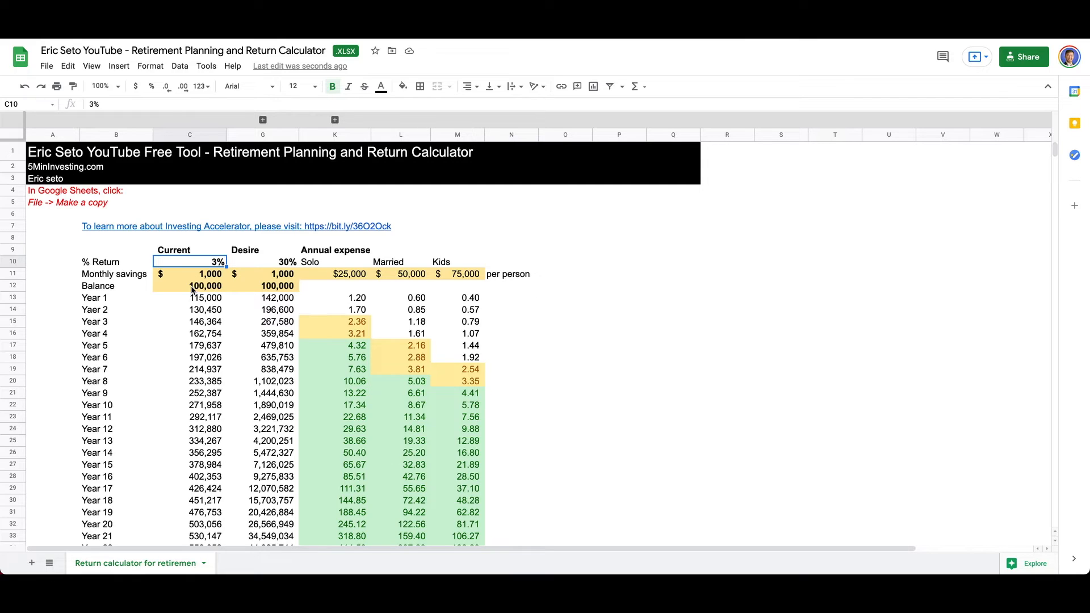
- Review the 100,000 balance and monthly savings inputs, then expand the hidden D–F column group
left_click(190, 286)
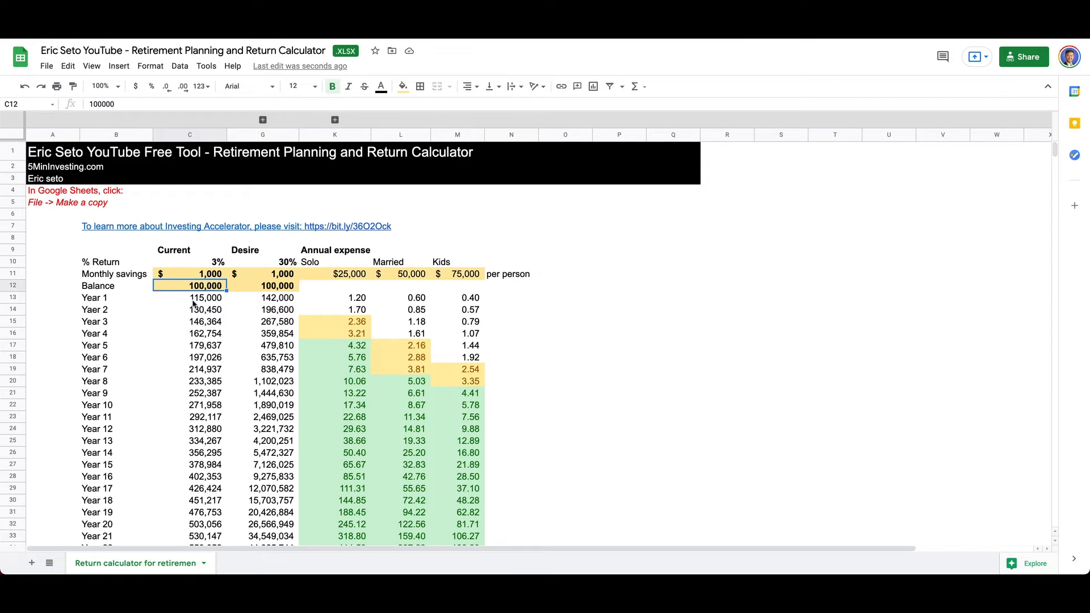
left_click(100, 309)
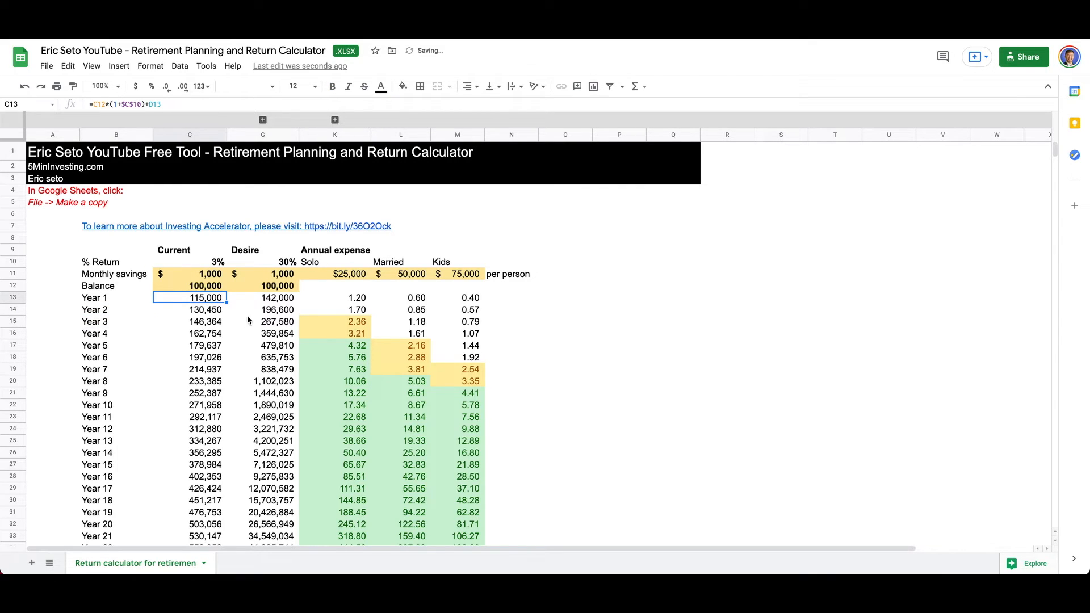
left_click(204, 274)
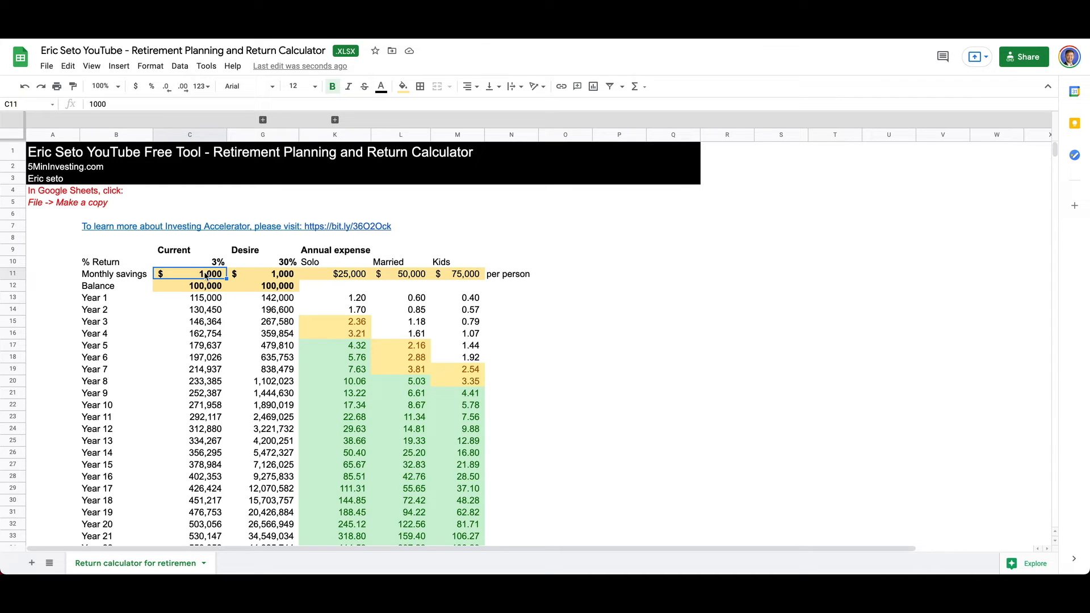
mouse_move(175, 277)
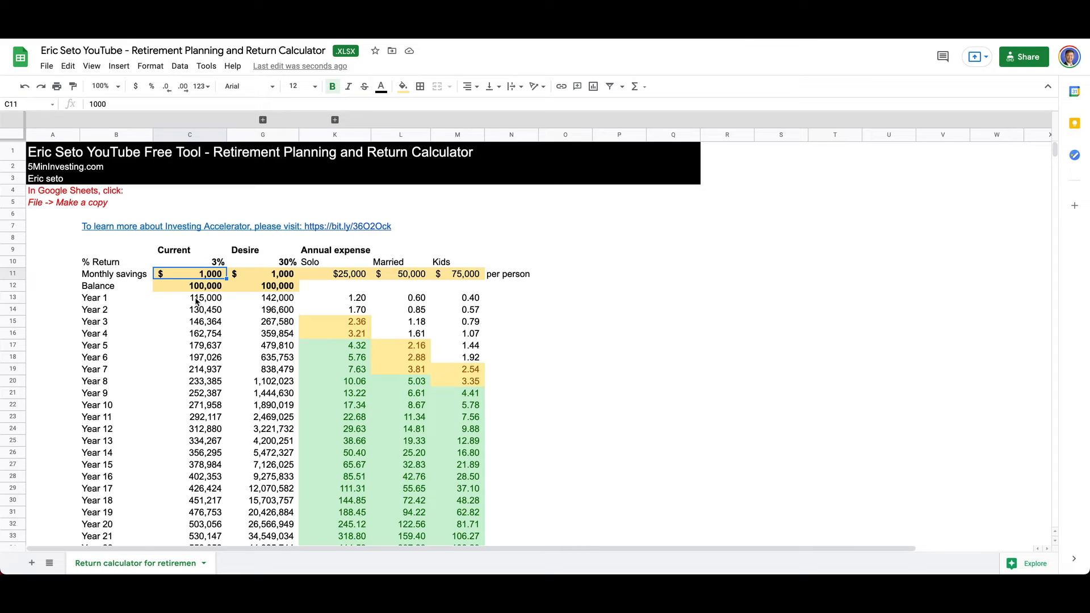
left_click(190, 298)
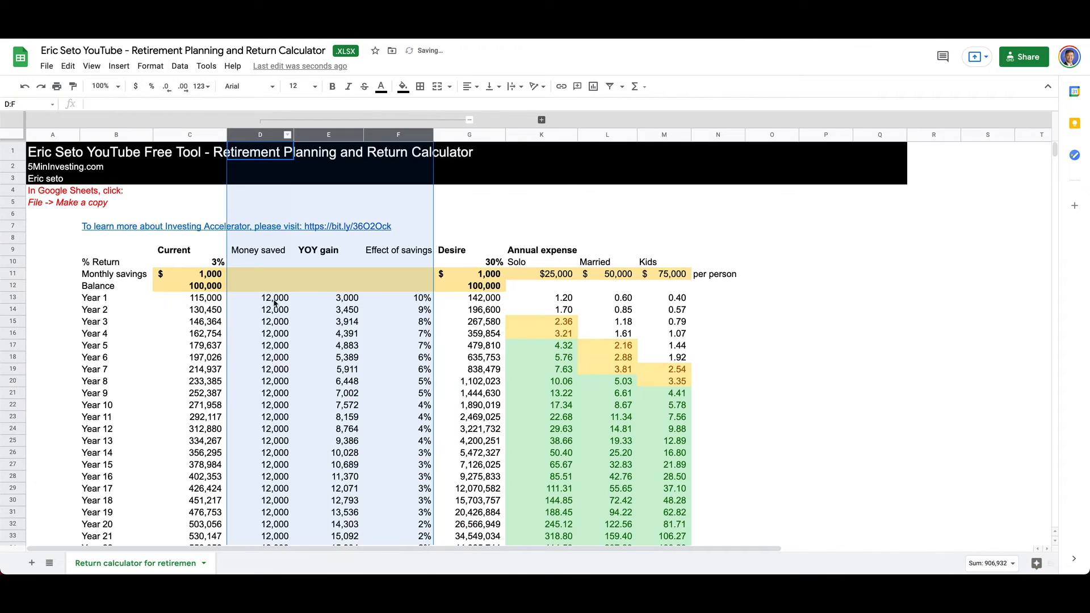
- Inspect the Year 1 Money saved, YOY gain and Year 2 balance formulas without changing them
left_click(272, 297)
type("=$C$11*12")
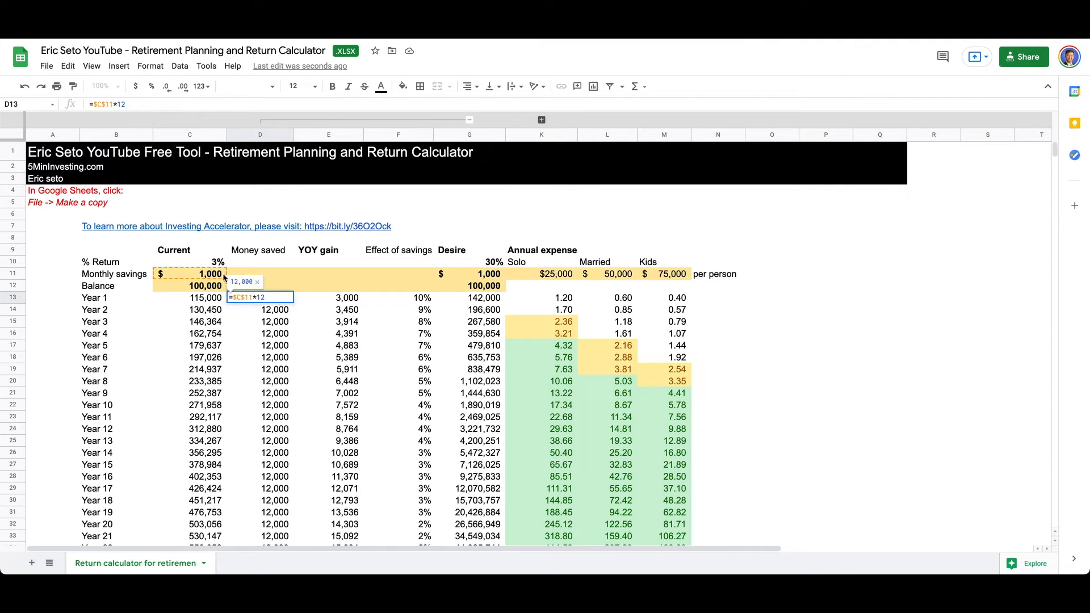
key("Enter")
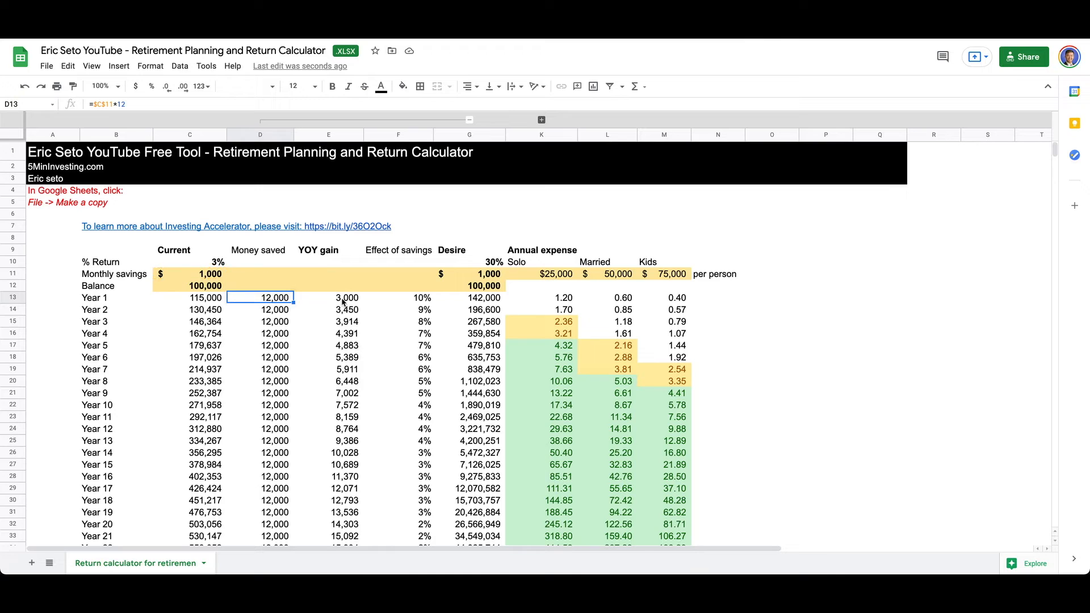
left_click(328, 298)
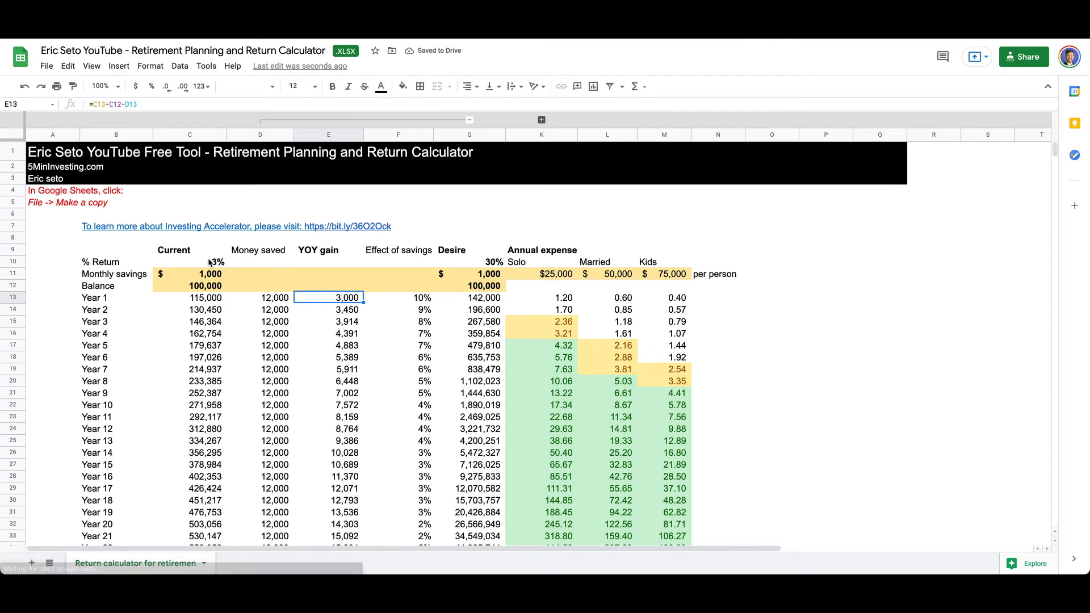
double_click(329, 298)
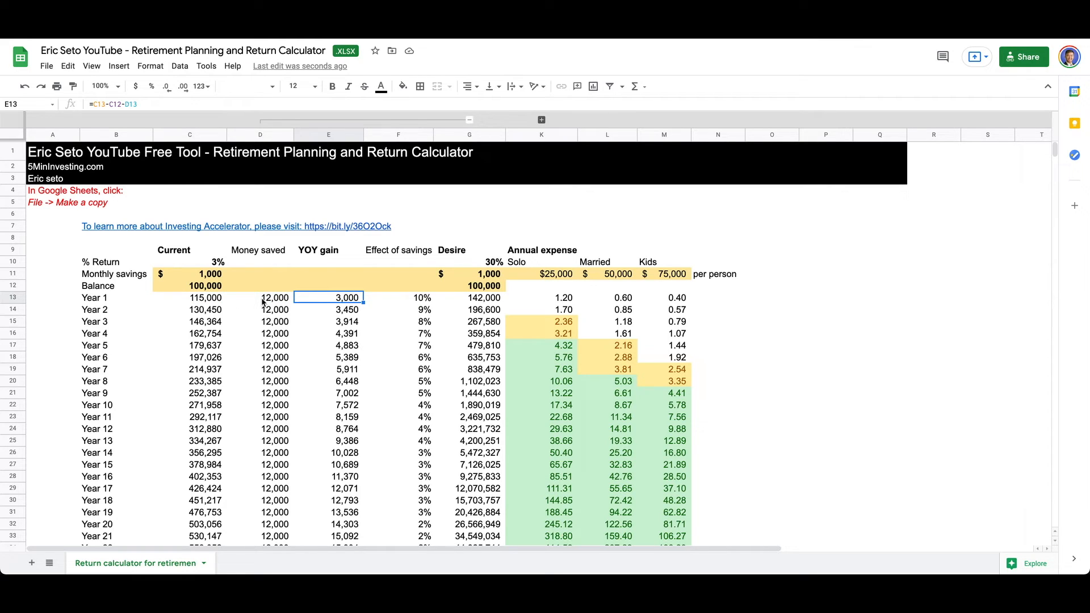
left_click(266, 298)
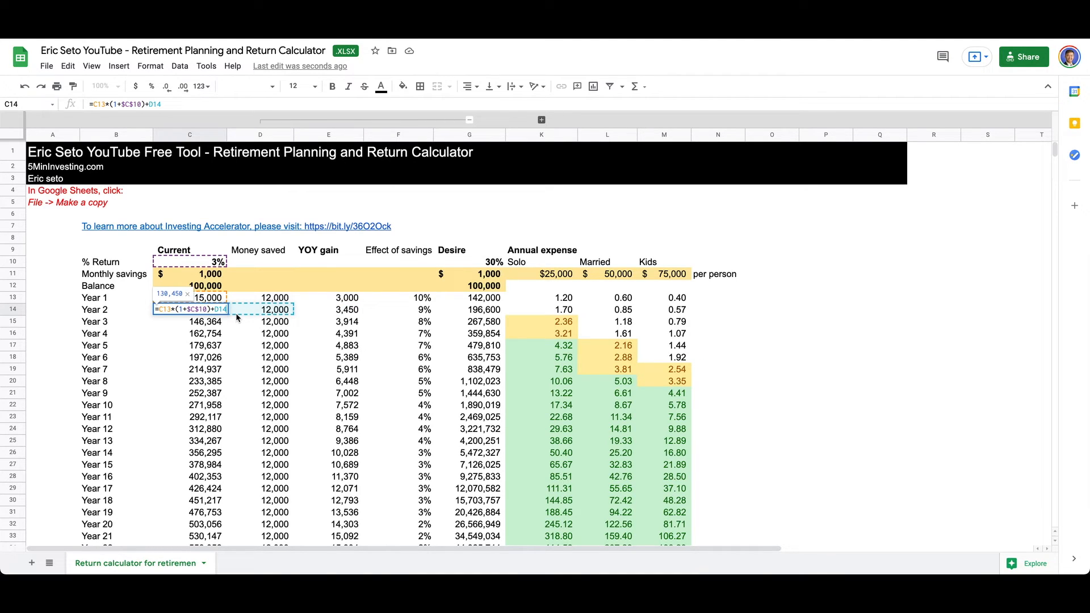
mouse_move(285, 309)
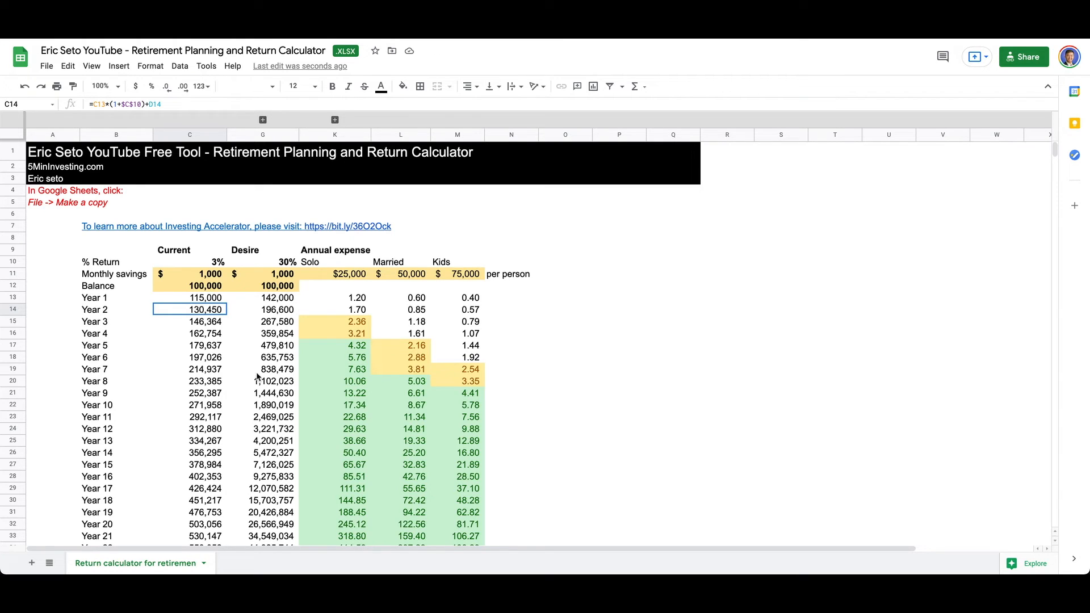
scroll("down", 3)
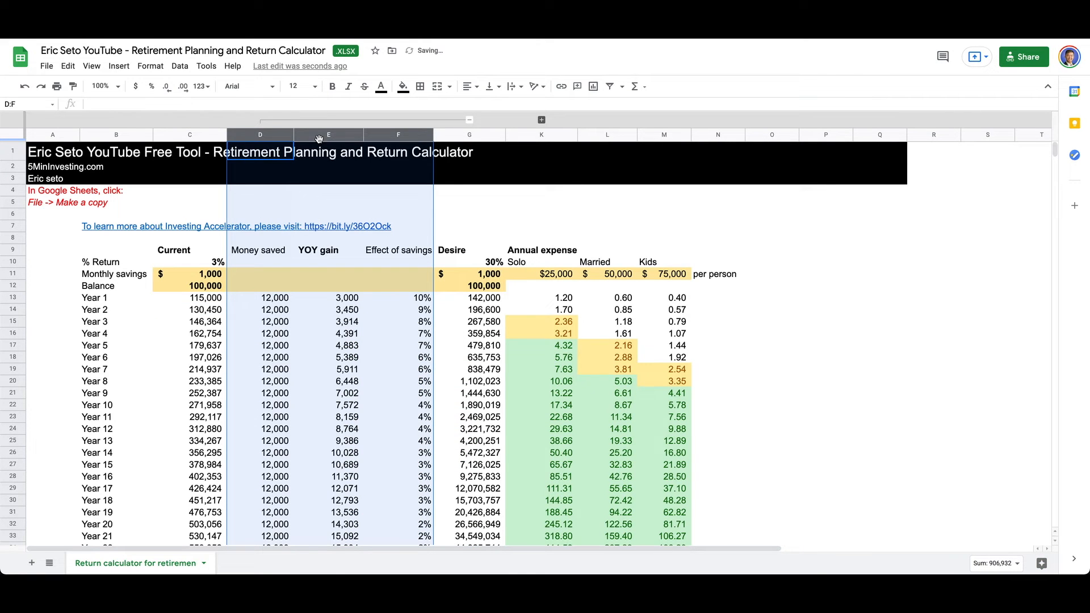
- Check the Year 5 and Year 15 gain formulas, then set the starting Balance to 500,000
left_click(327, 345)
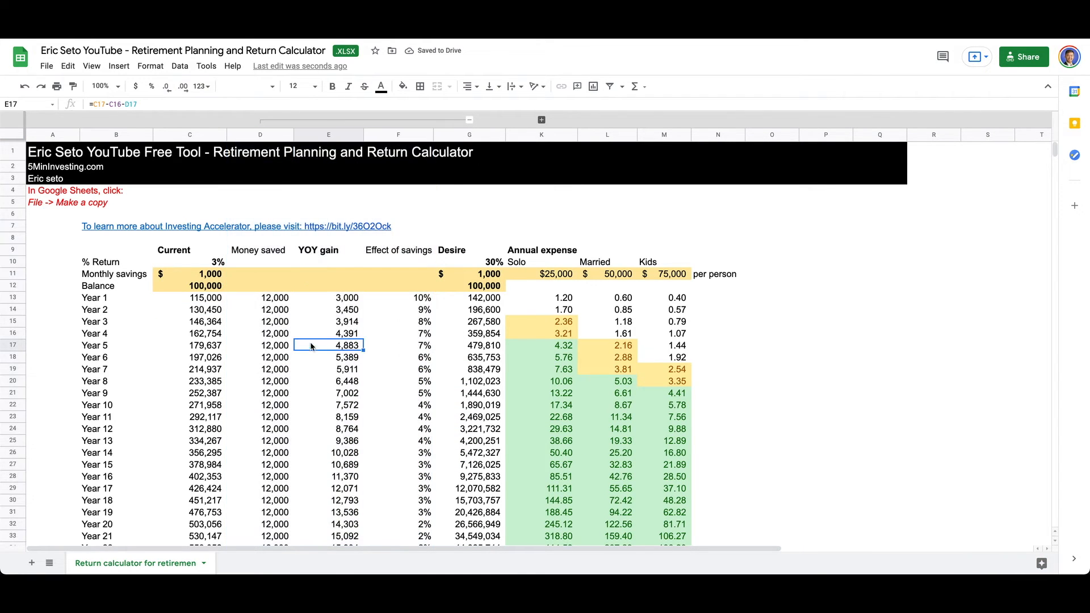
left_click(328, 134)
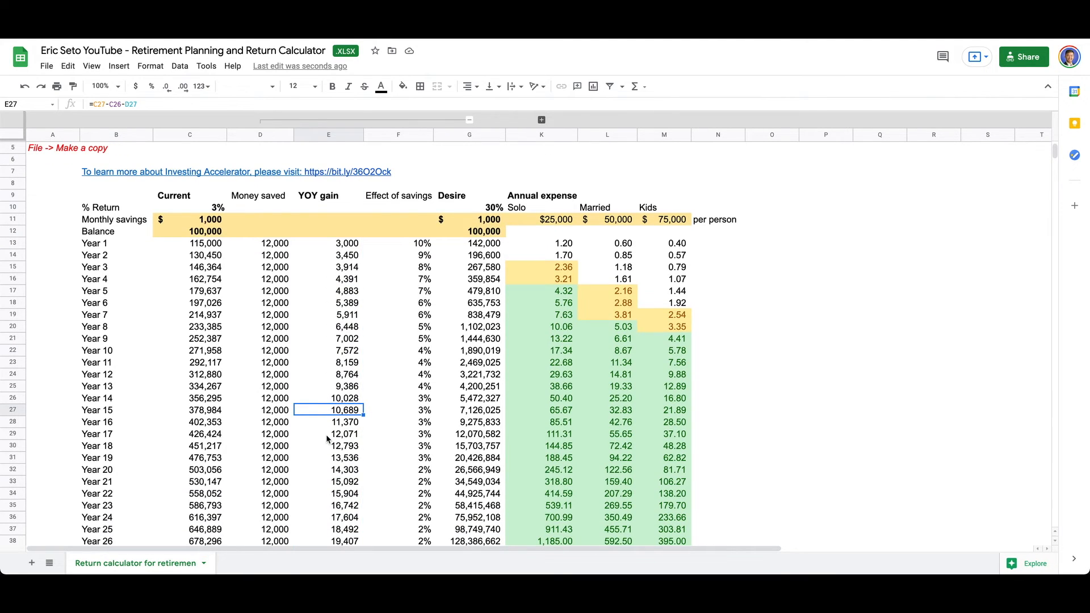
mouse_move(200, 240)
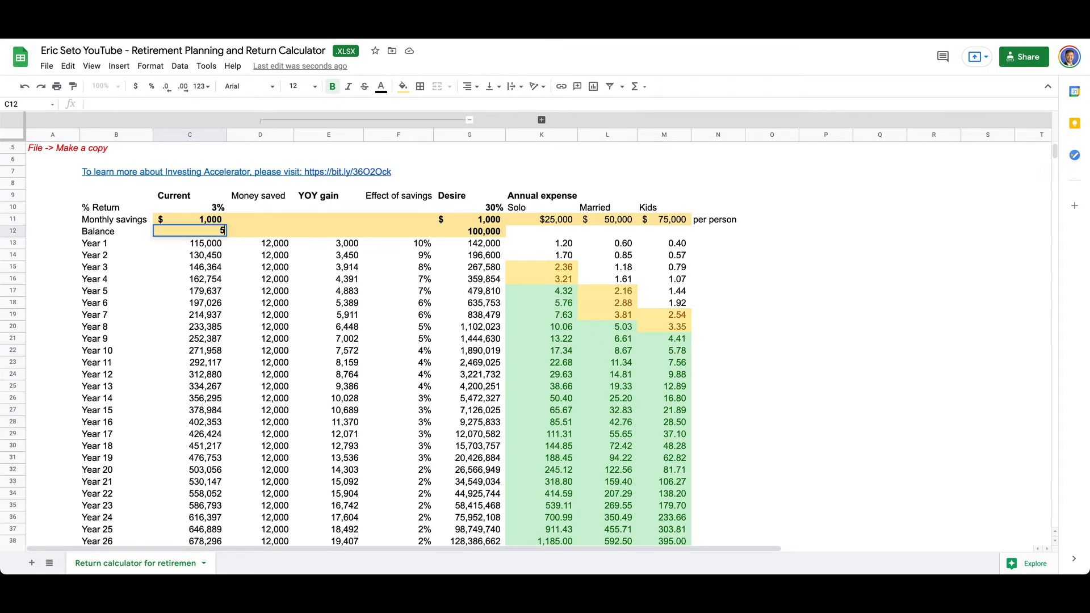
type("500000")
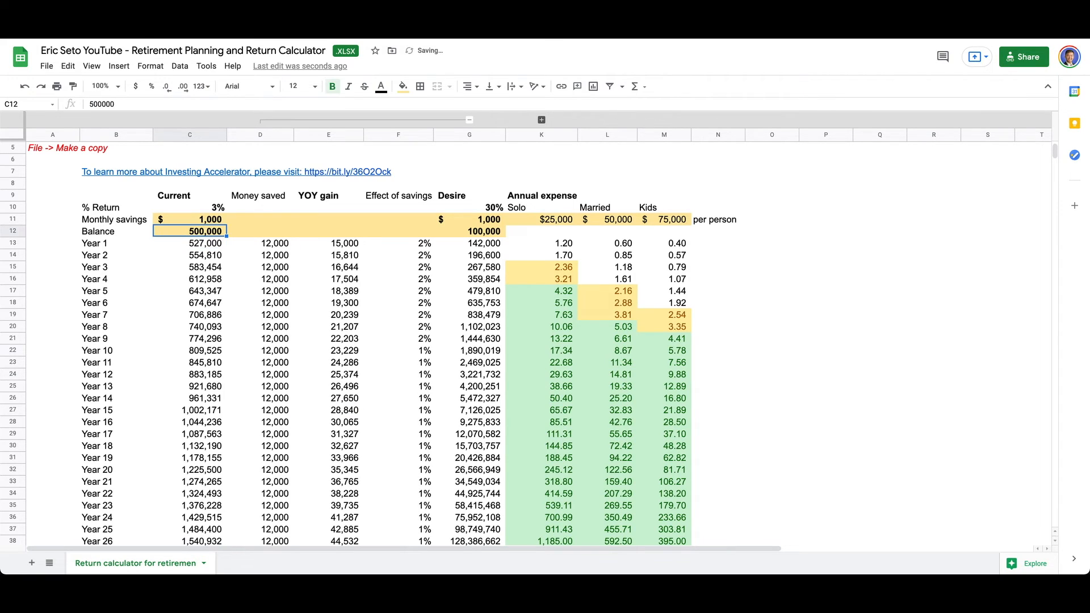
mouse_move(229, 402)
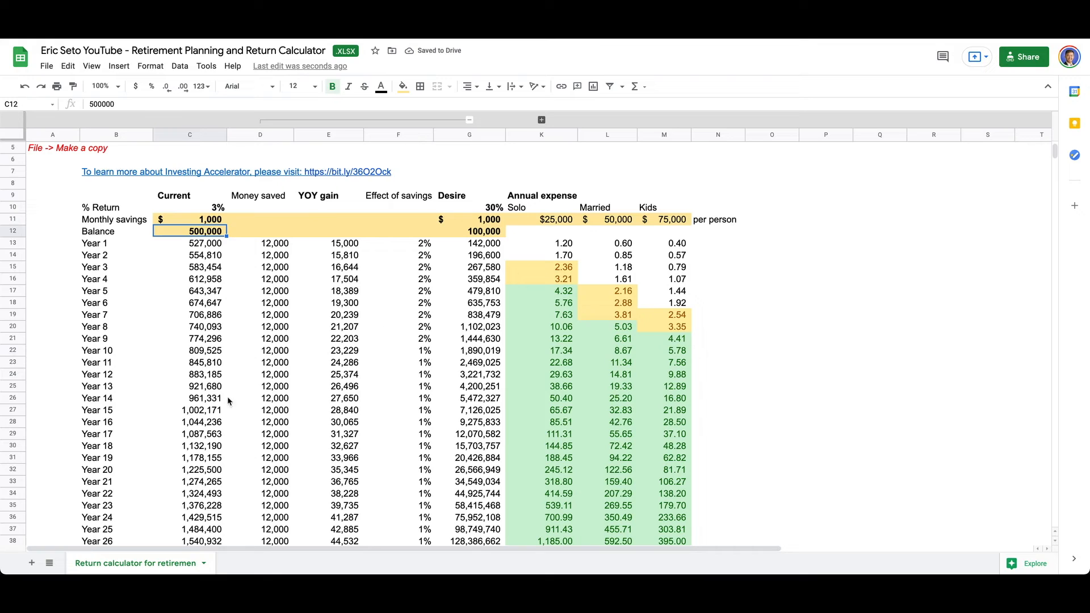
mouse_move(383, 396)
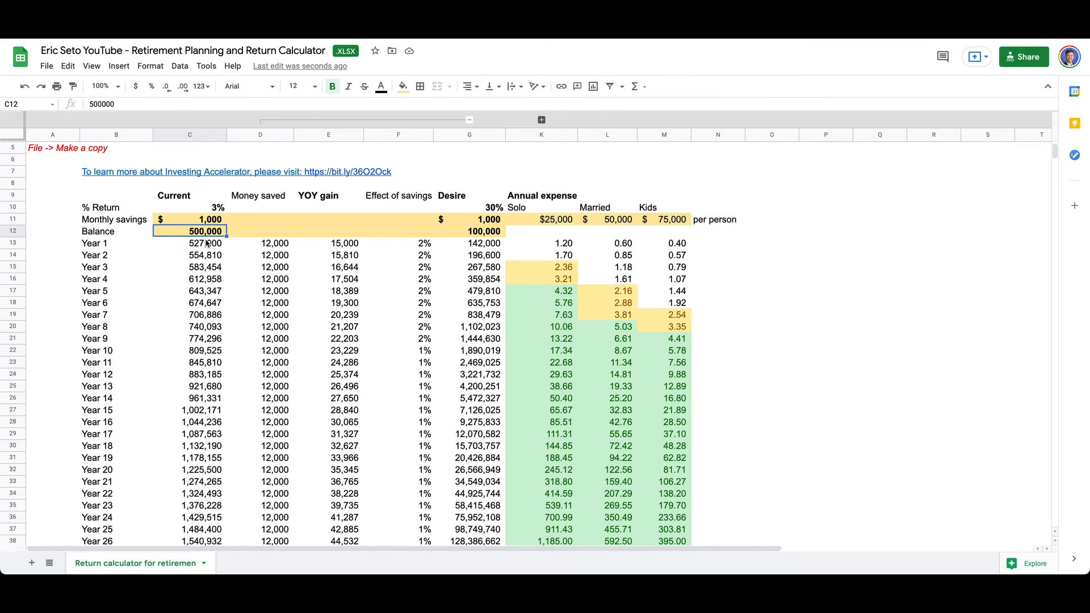
left_click_drag(190, 243, 190, 291)
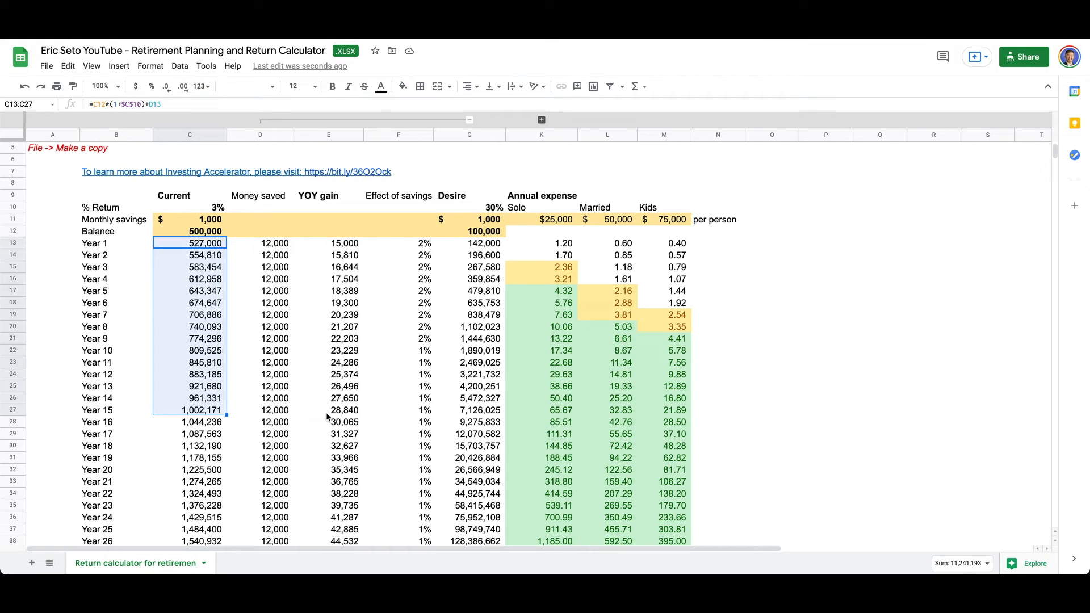
mouse_move(241, 425)
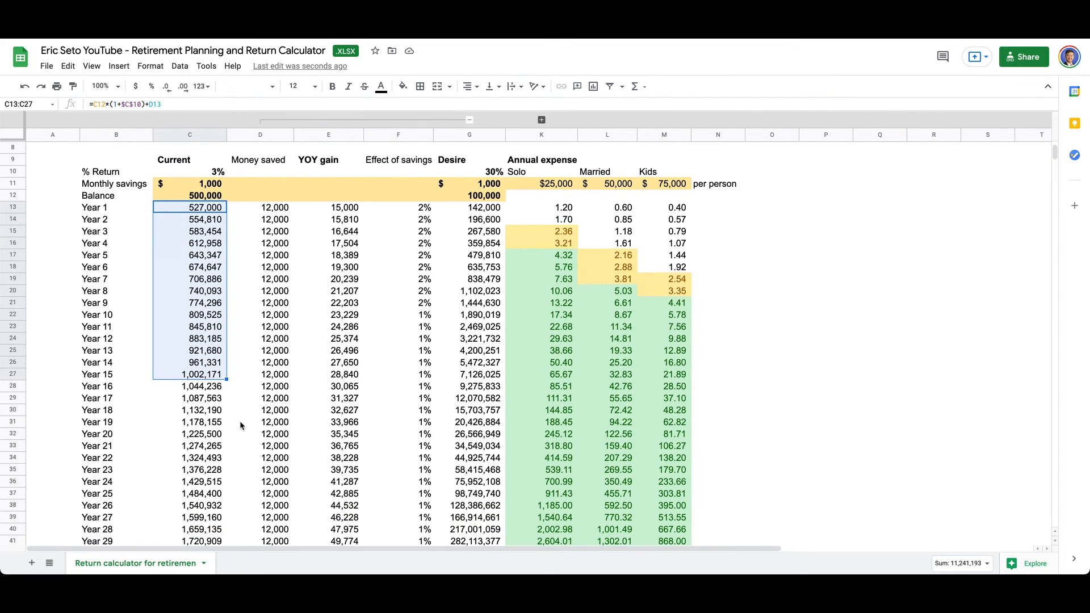
scroll("down", 3)
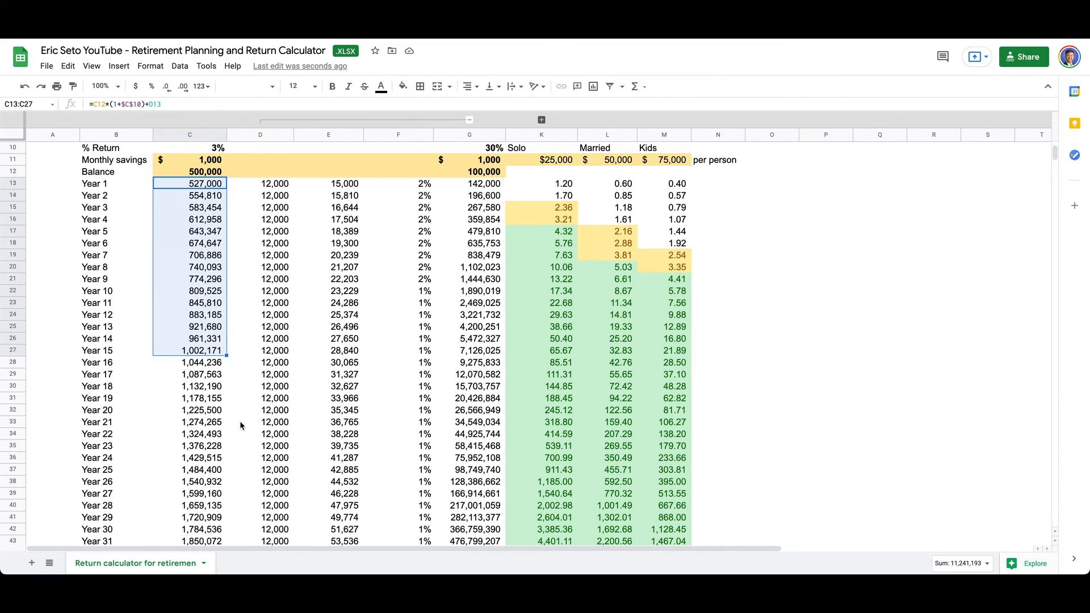
scroll("up", 3)
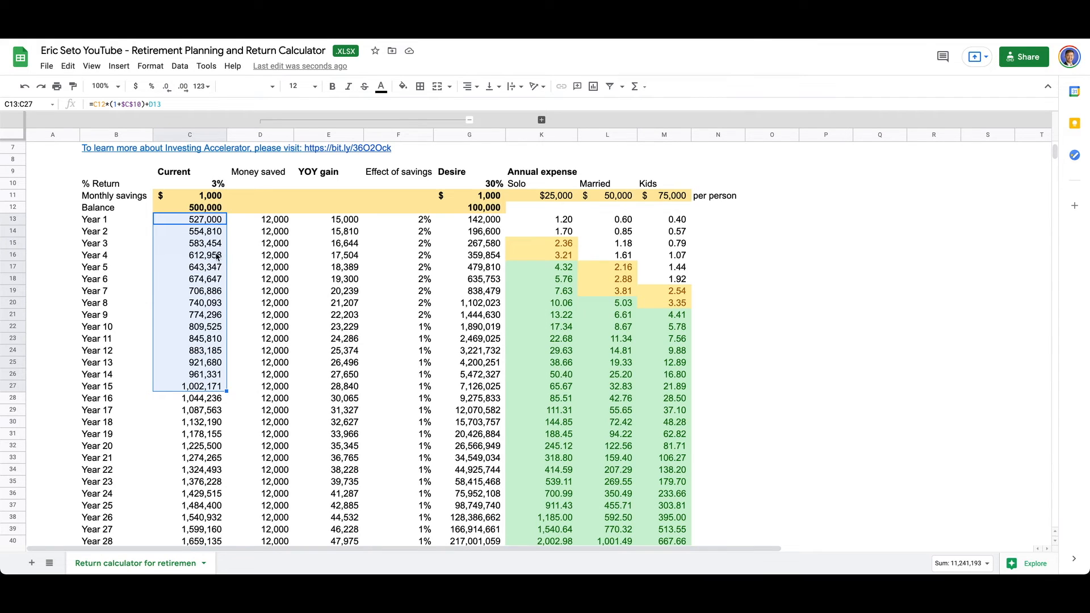
left_click(190, 195)
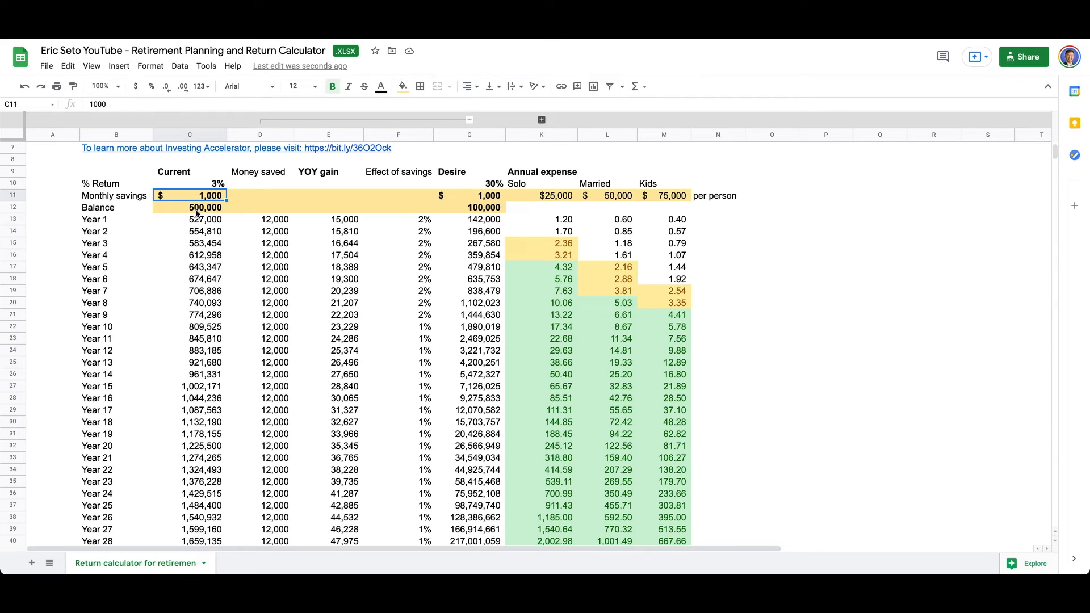
left_click(189, 386)
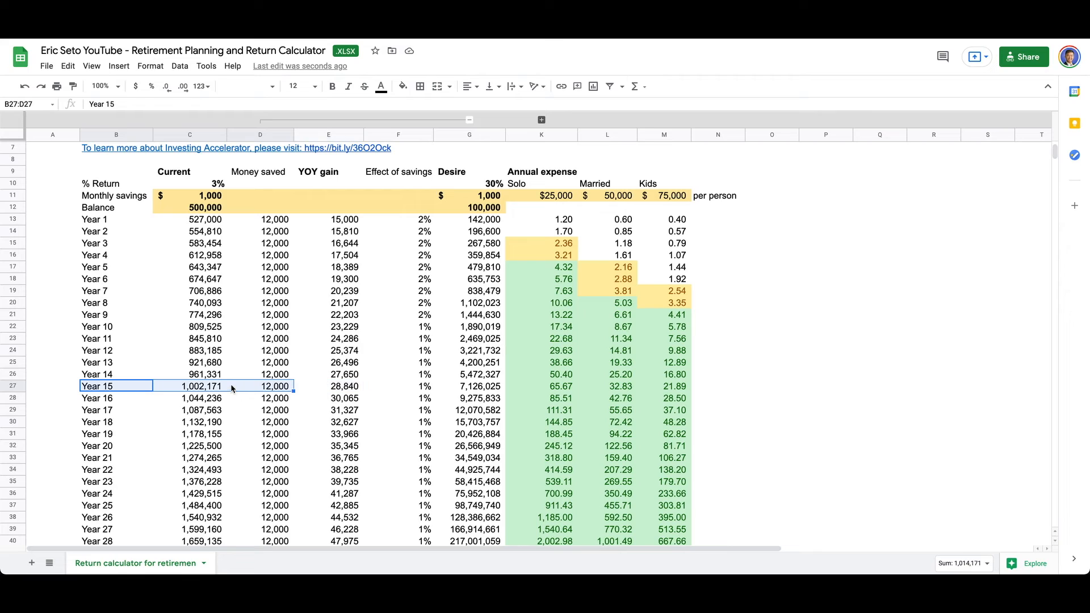
mouse_move(203, 183)
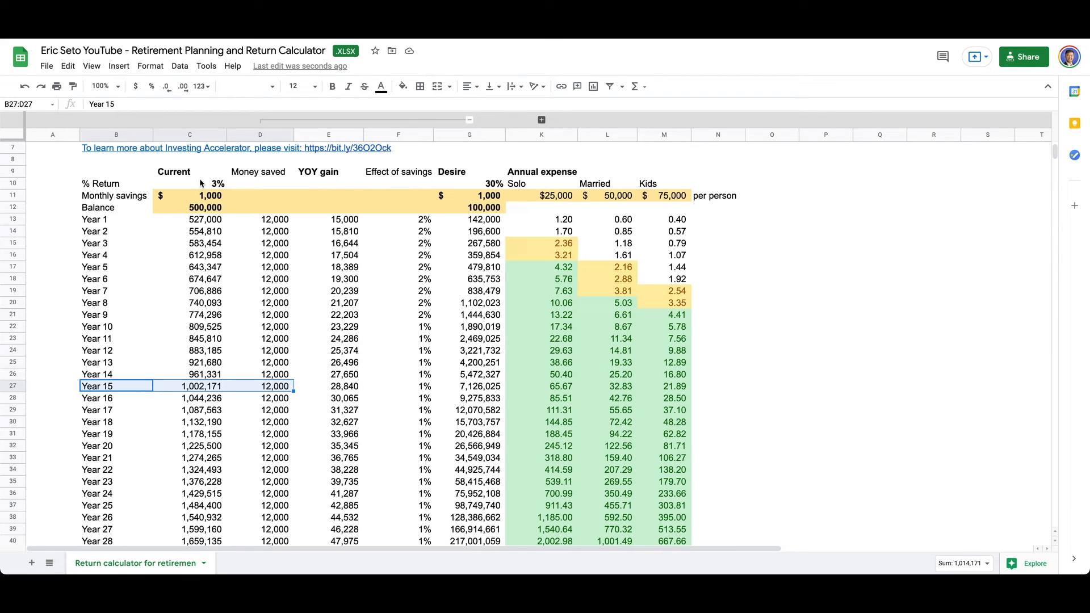
mouse_move(393, 388)
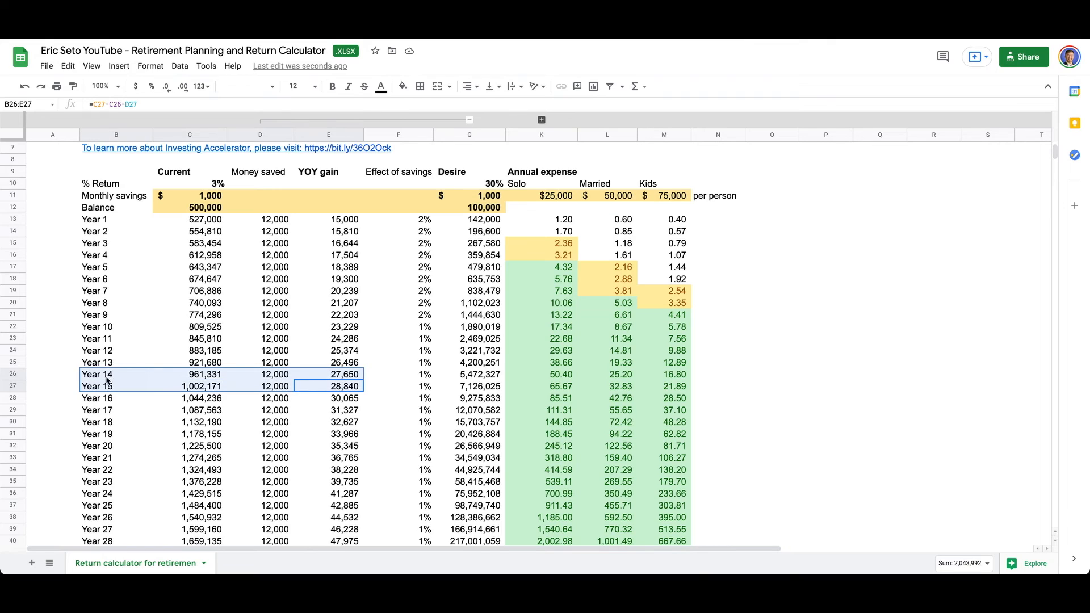
left_click(100, 386)
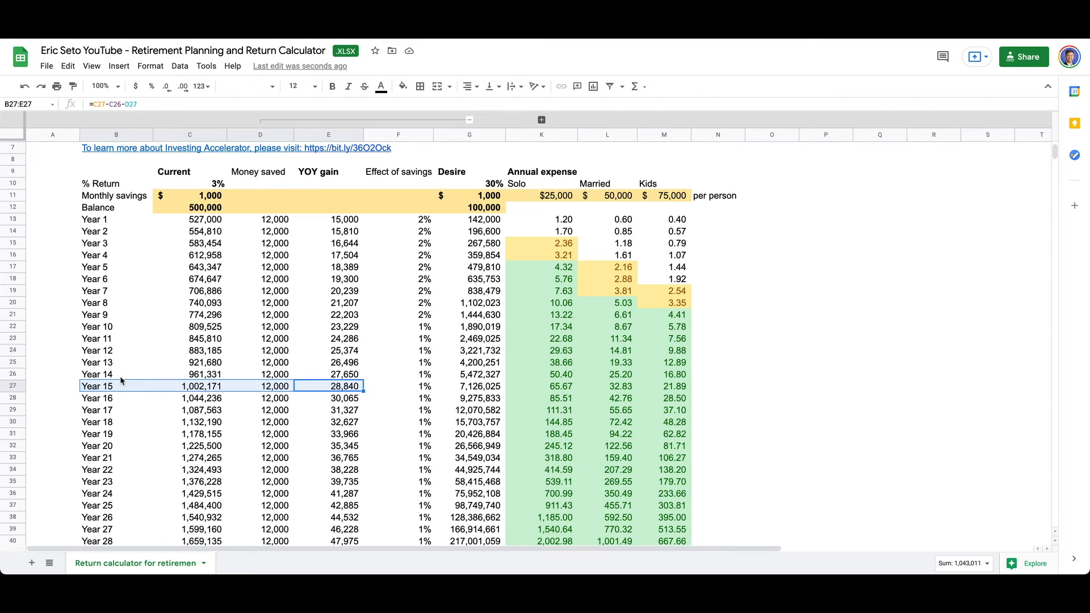
left_click(188, 184)
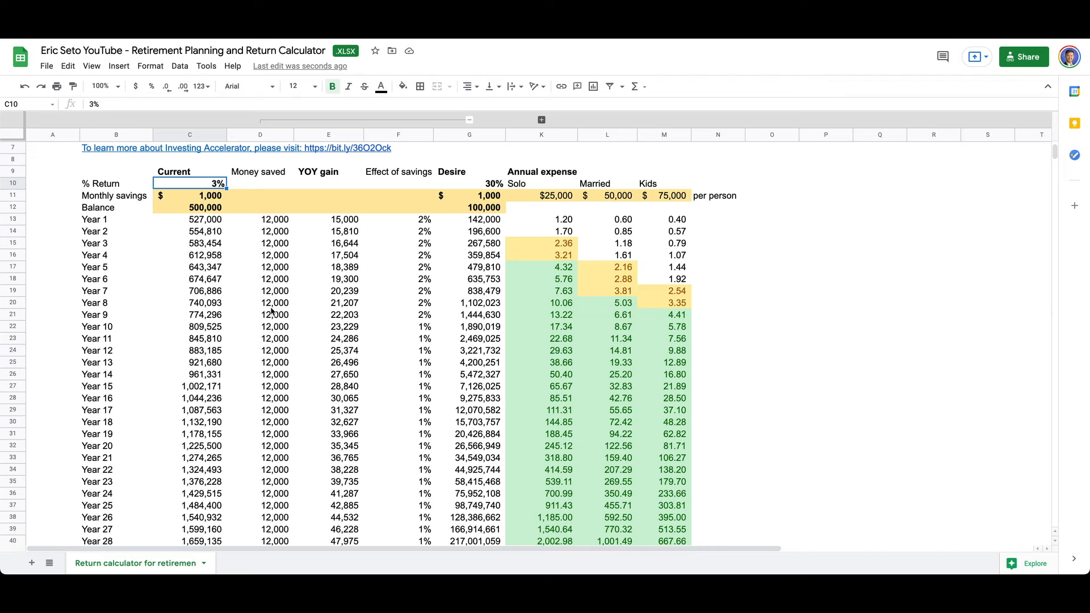
- Set the expected return to 5% and check the Year 15 results at 1,298,407
type("5%")
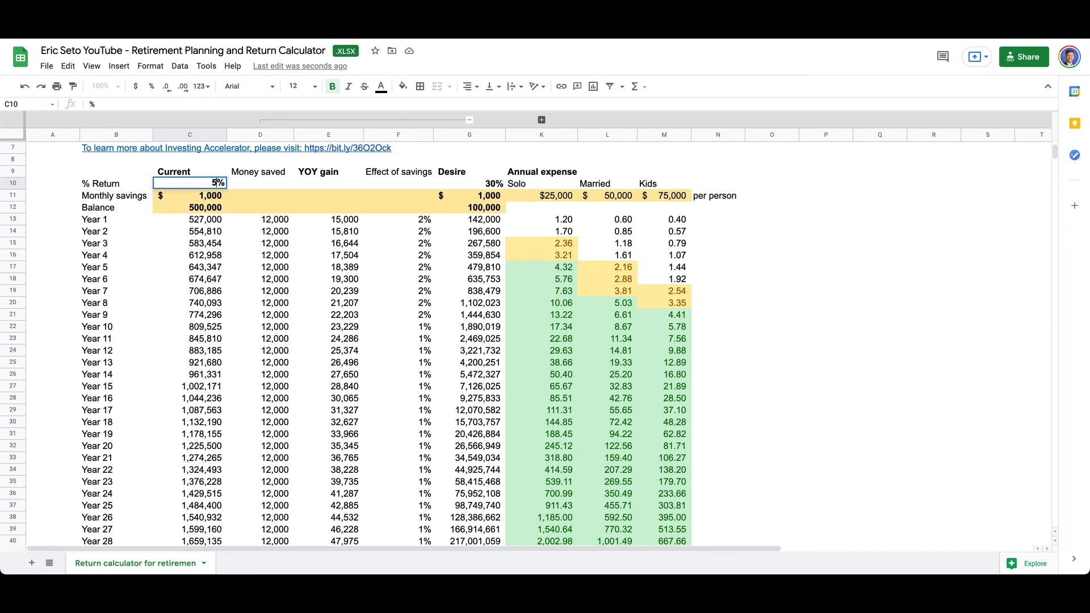
left_click(190, 195)
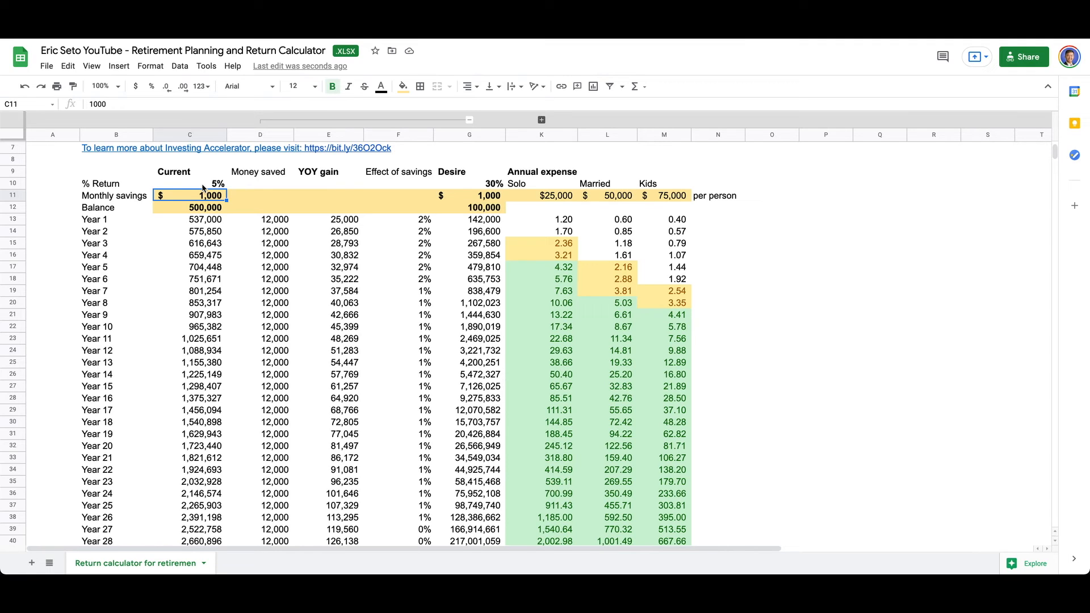
mouse_move(216, 302)
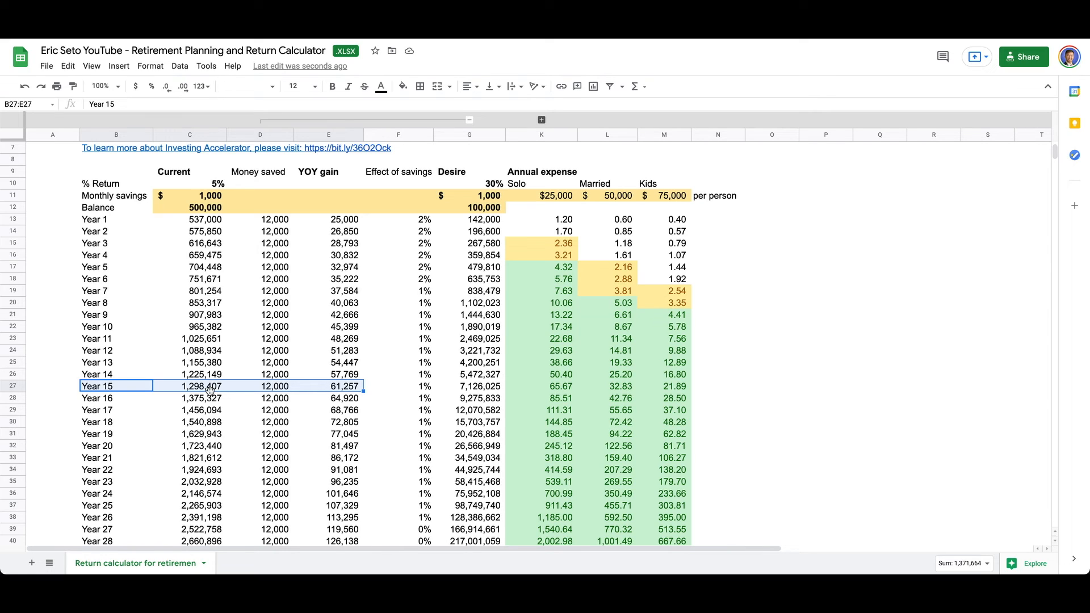
left_click(189, 184)
type("7")
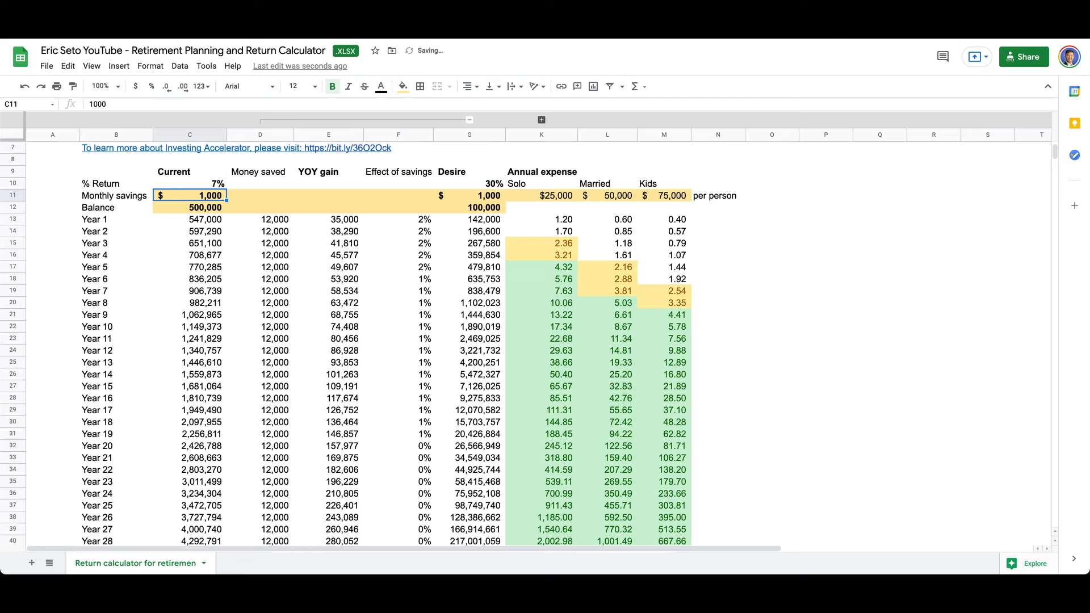
- Select the Year 15 row to review its 1,681,064 balance at 7% return
left_click(96, 386)
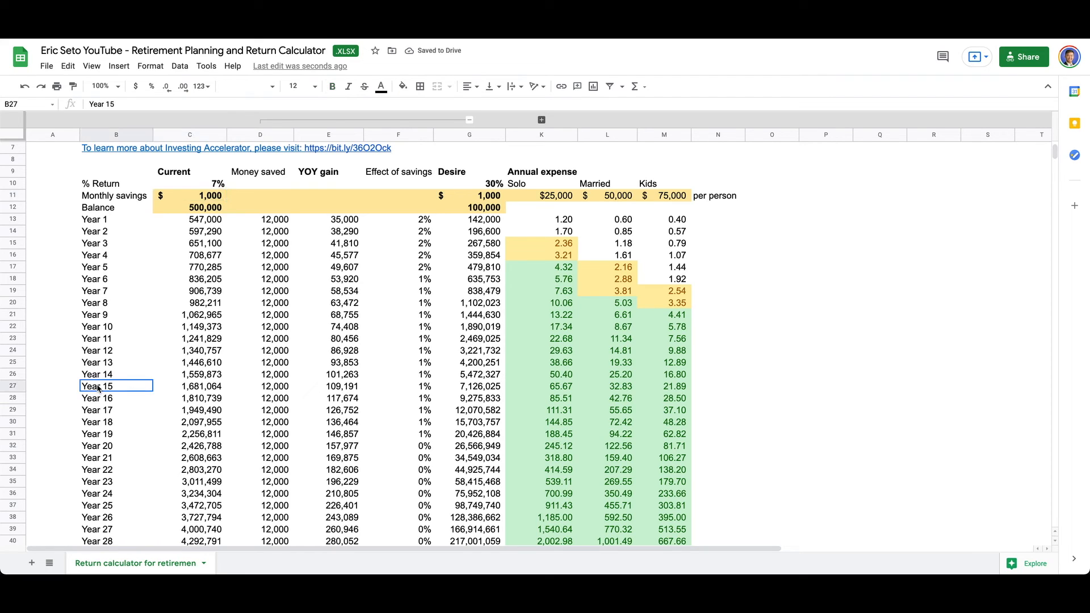
left_click_drag(98, 386, 342, 386)
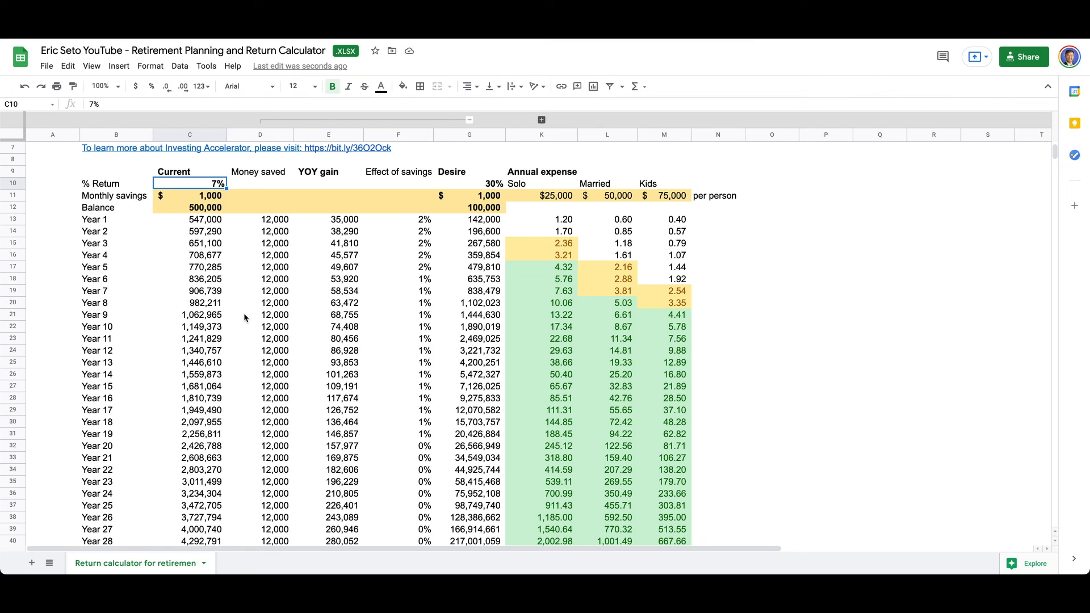
mouse_move(240, 357)
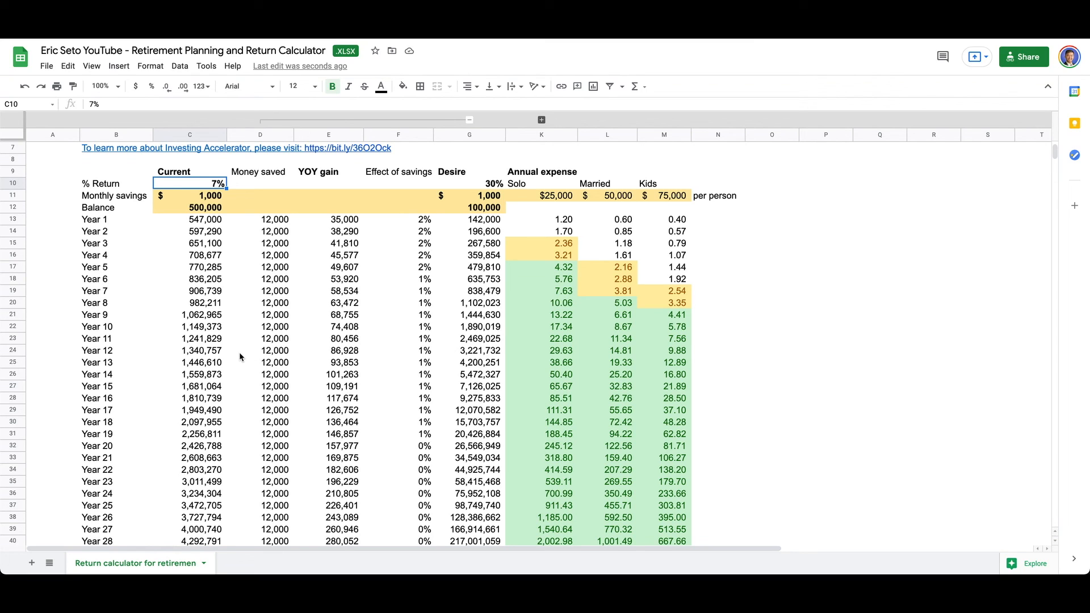